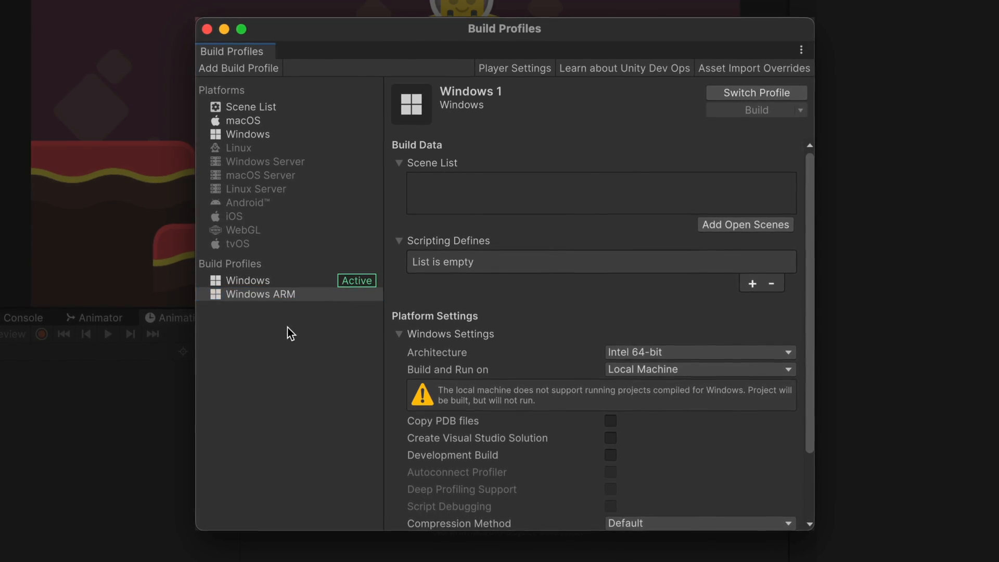
# Review the Build Profiles platform list with macOS as the active platform
pyautogui.click(698, 351)
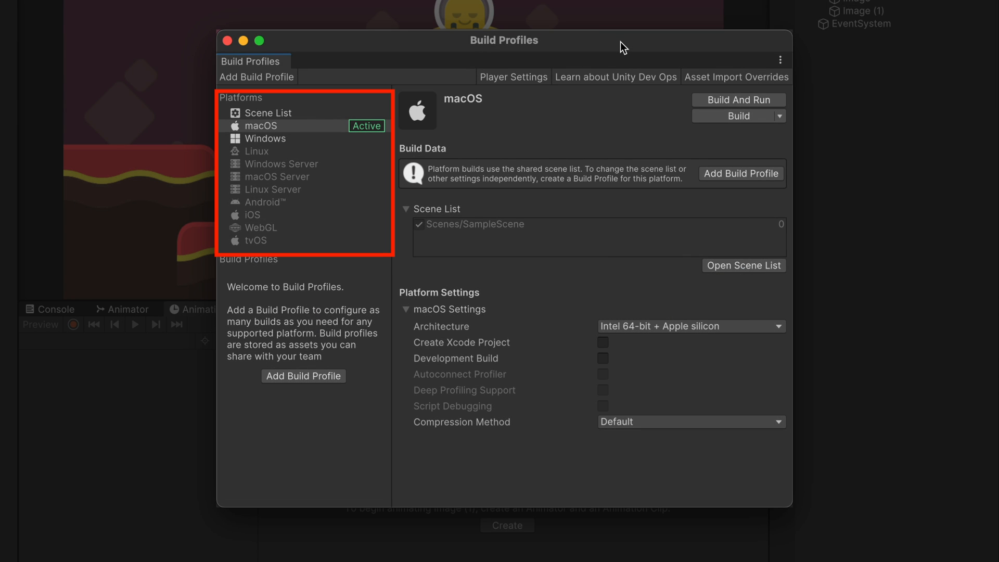
pyautogui.moveTo(330, 139)
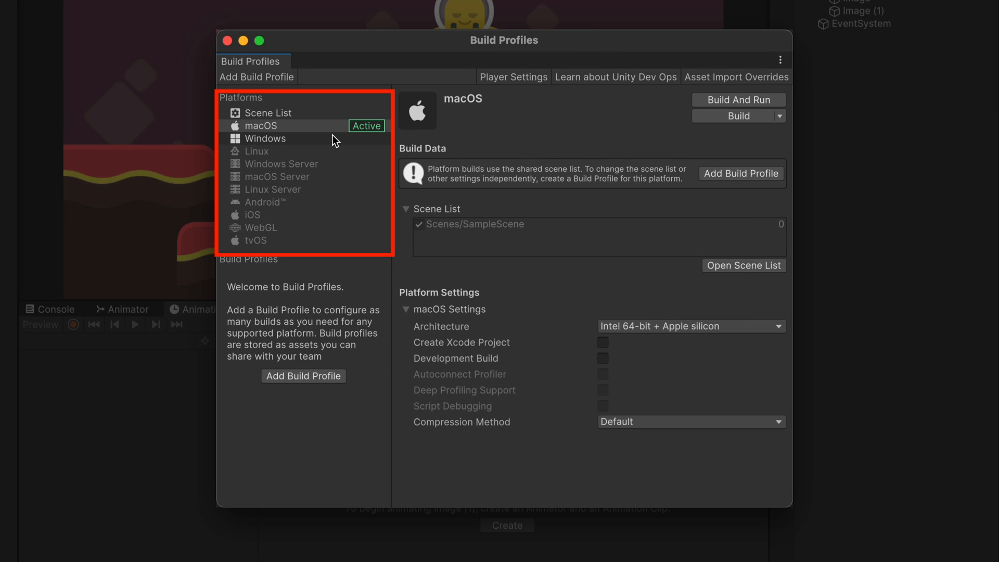
# Select the Windows platform and look through its build data and platform settings
pyautogui.click(265, 139)
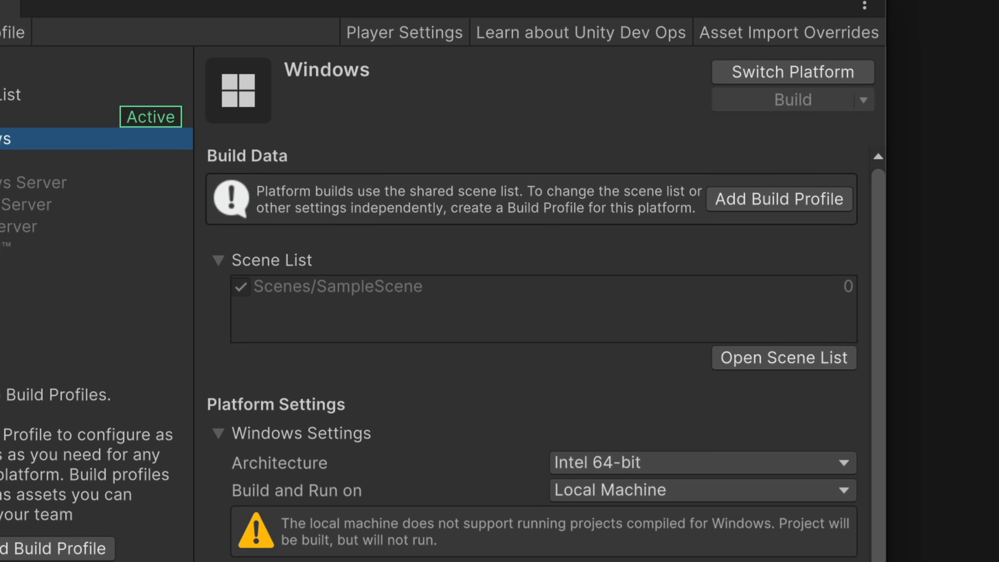
pyautogui.scroll(-3)
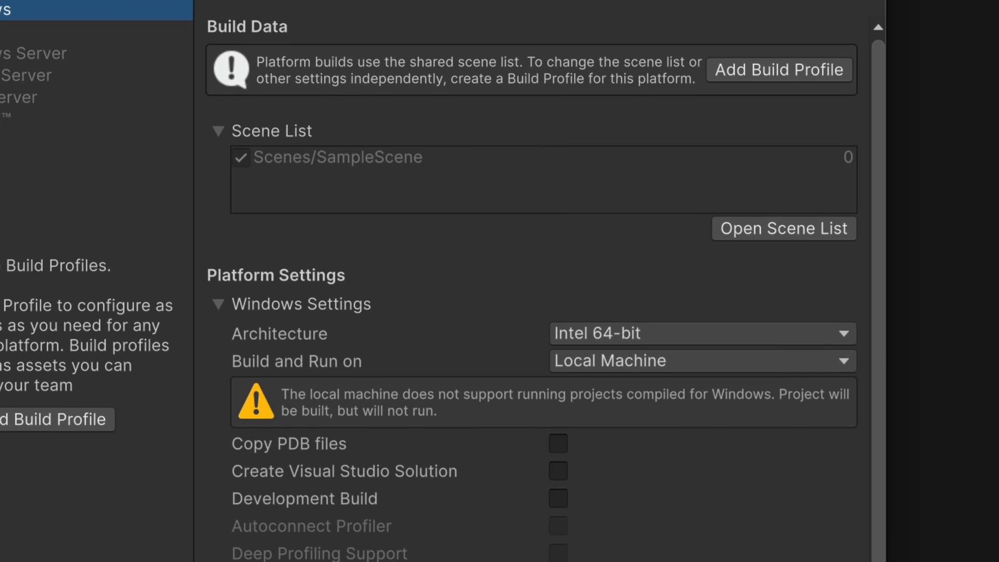
pyautogui.scroll(-3)
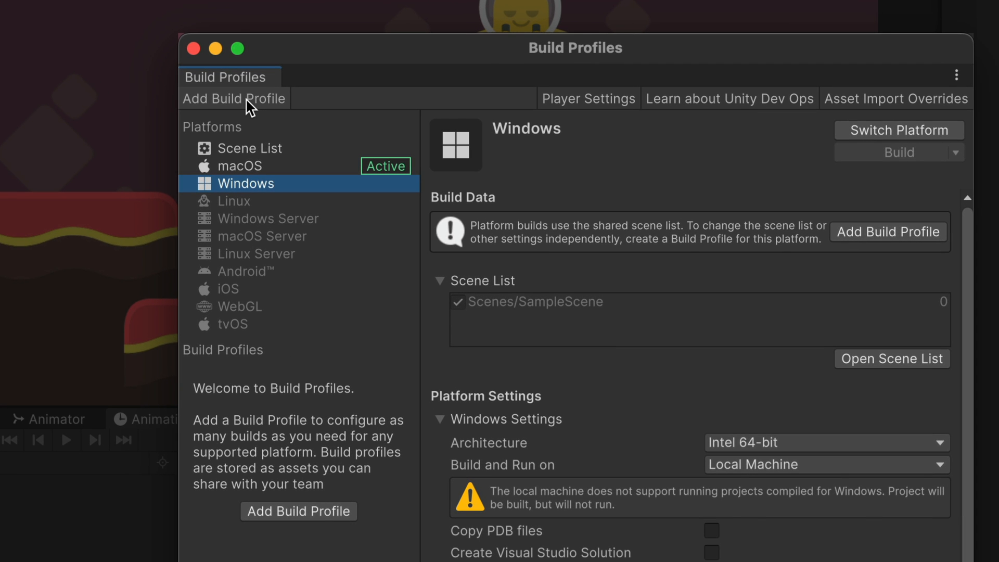
# Create a new Windows build profile and add the open SampleScene to its scene list
pyautogui.click(234, 98)
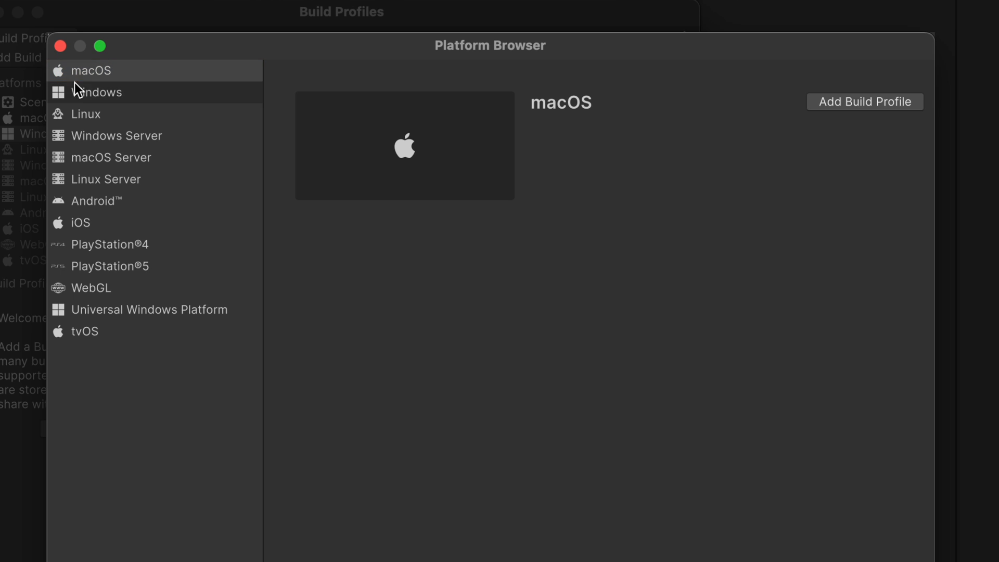
pyautogui.click(96, 91)
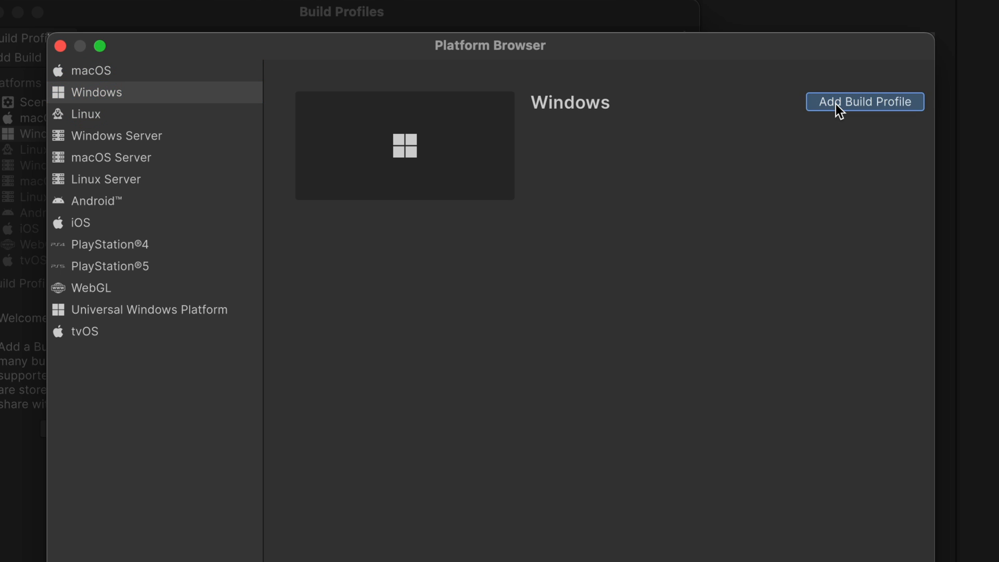
pyautogui.click(863, 101)
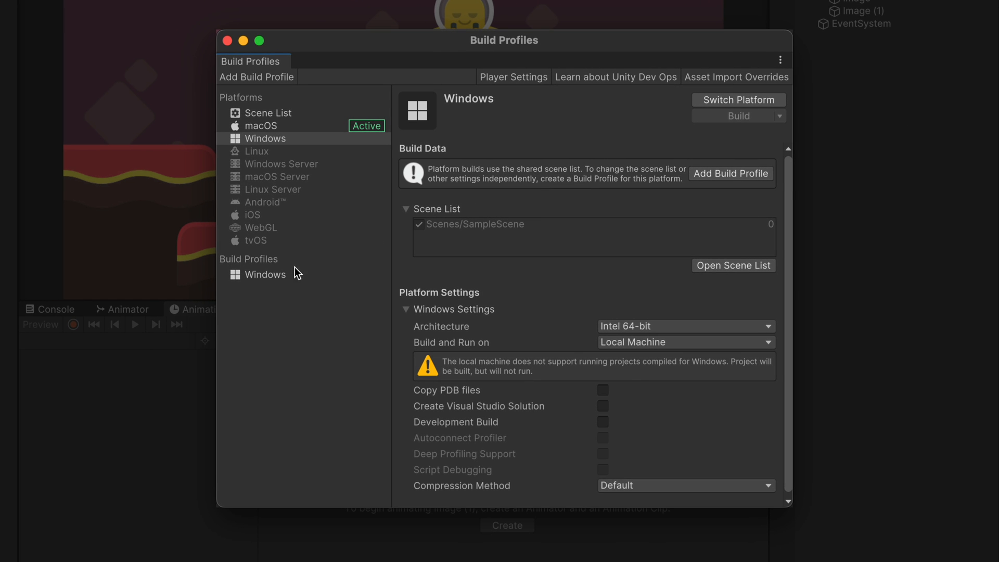
pyautogui.click(265, 275)
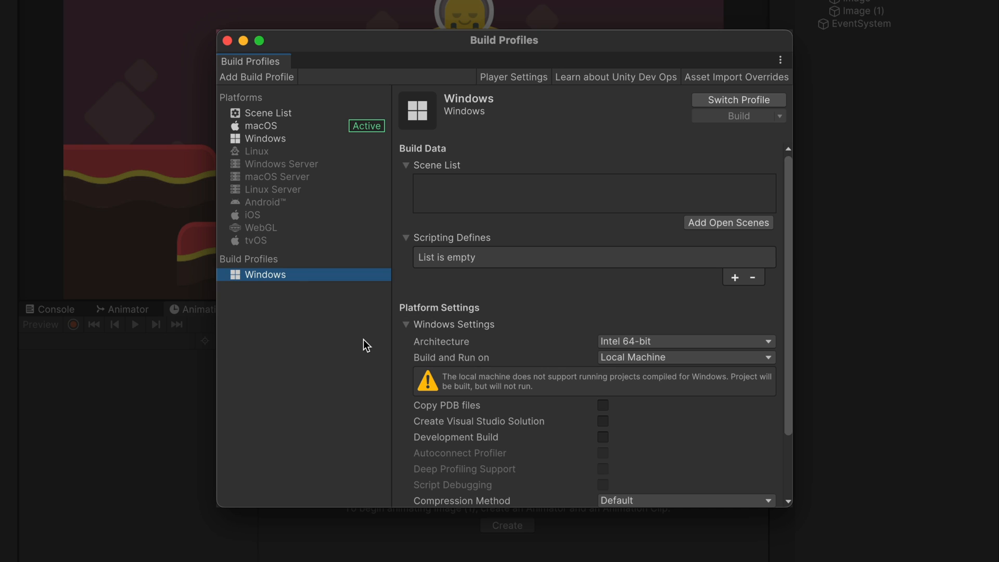
pyautogui.moveTo(575, 267)
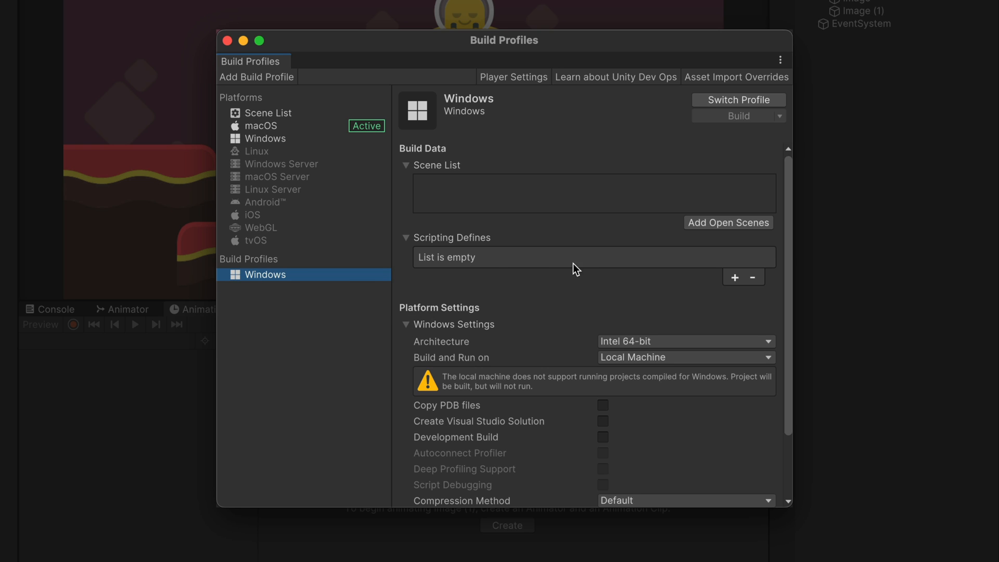
pyautogui.click(727, 222)
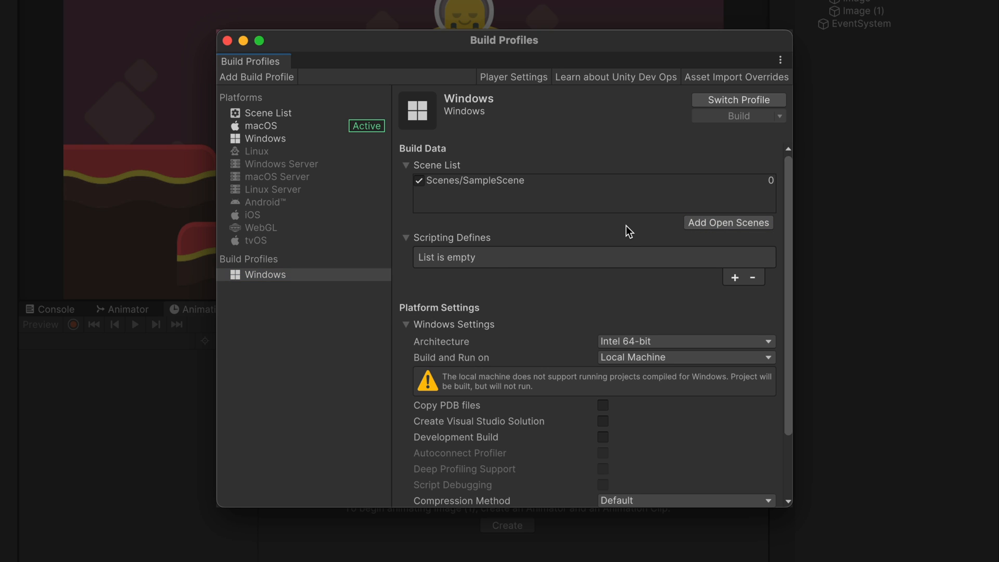
pyautogui.scroll(-3)
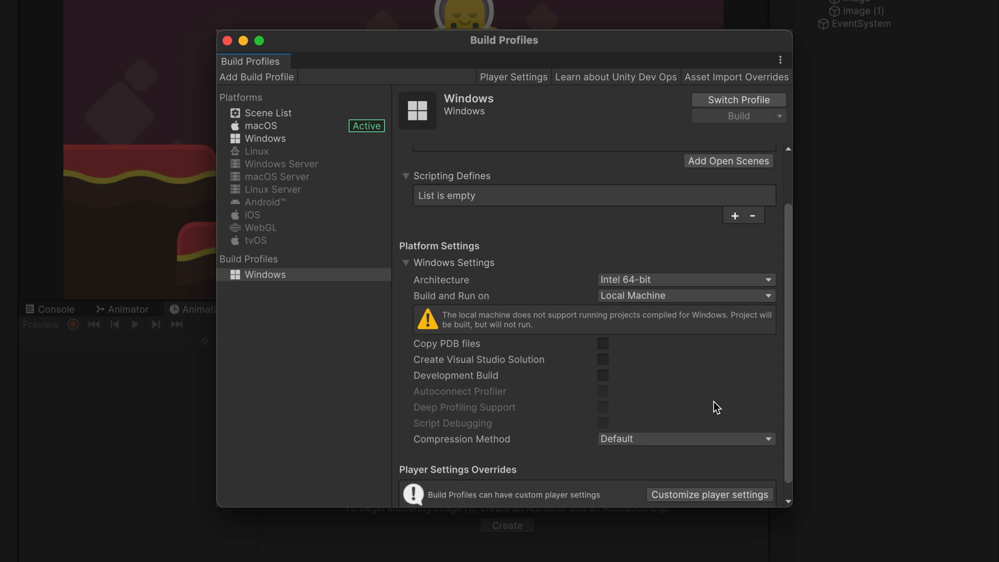
pyautogui.moveTo(770, 115)
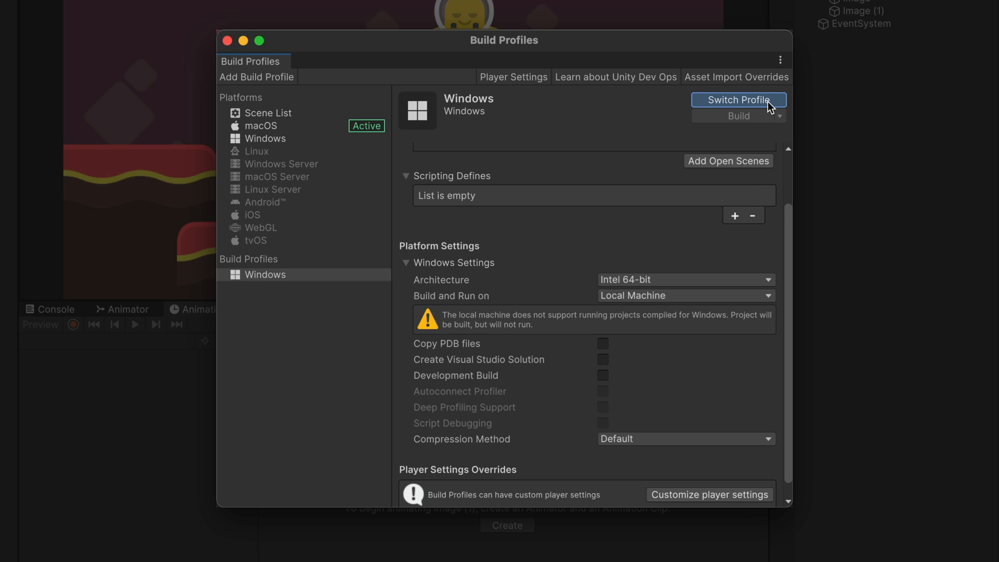
# Make the Windows profile active and check the Architecture options, keeping Intel 64-bit
pyautogui.click(738, 100)
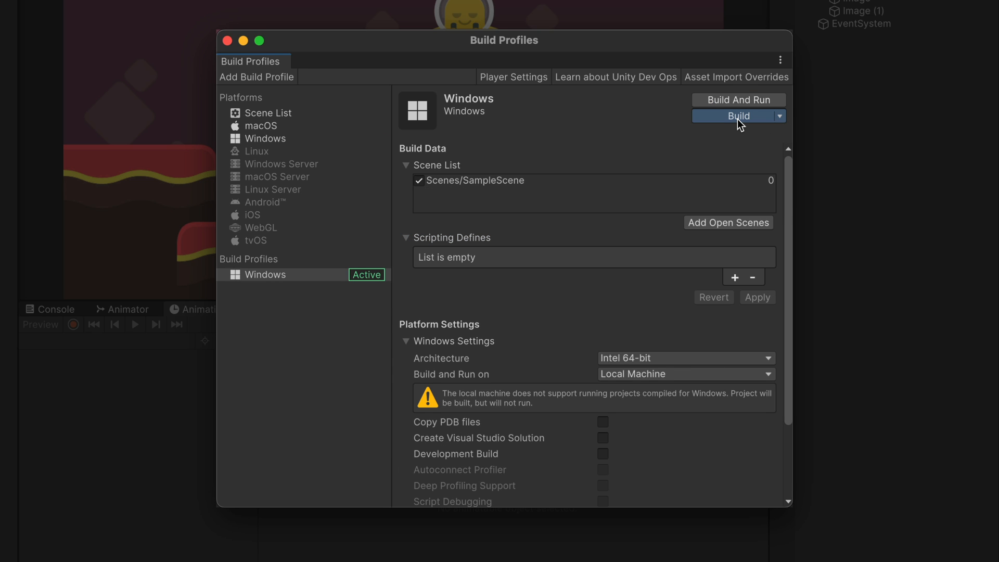
pyautogui.click(732, 116)
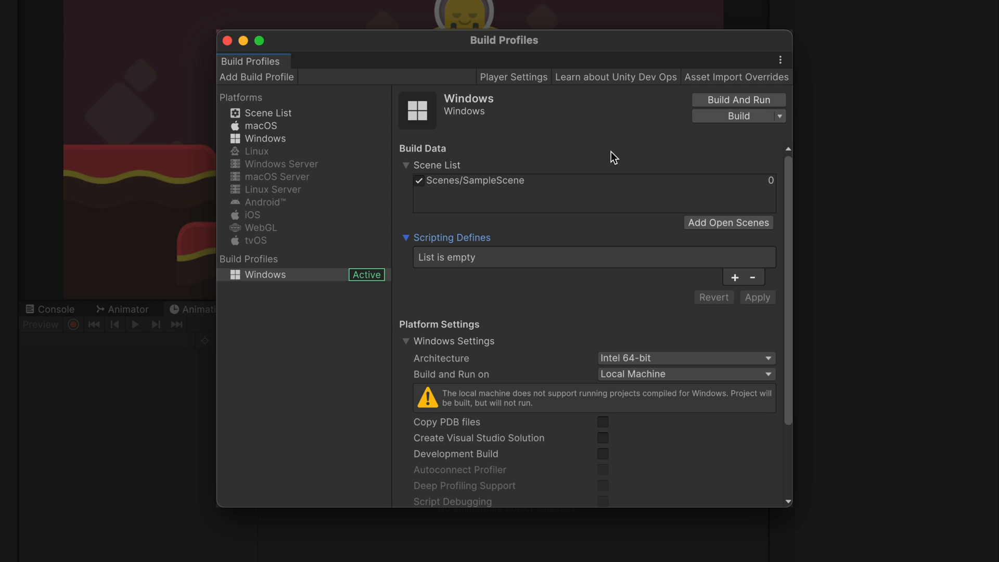
pyautogui.moveTo(604, 197)
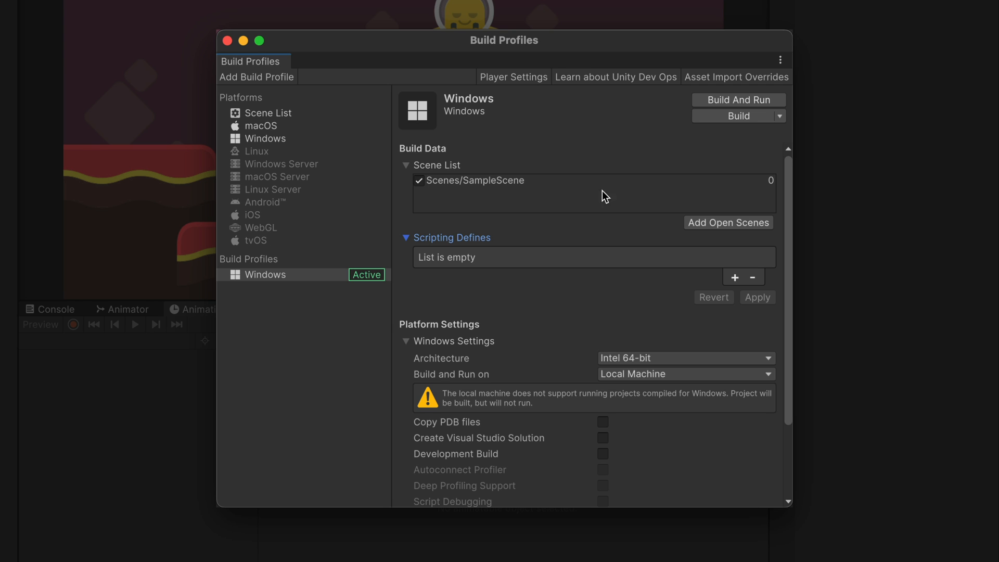
pyautogui.click(684, 357)
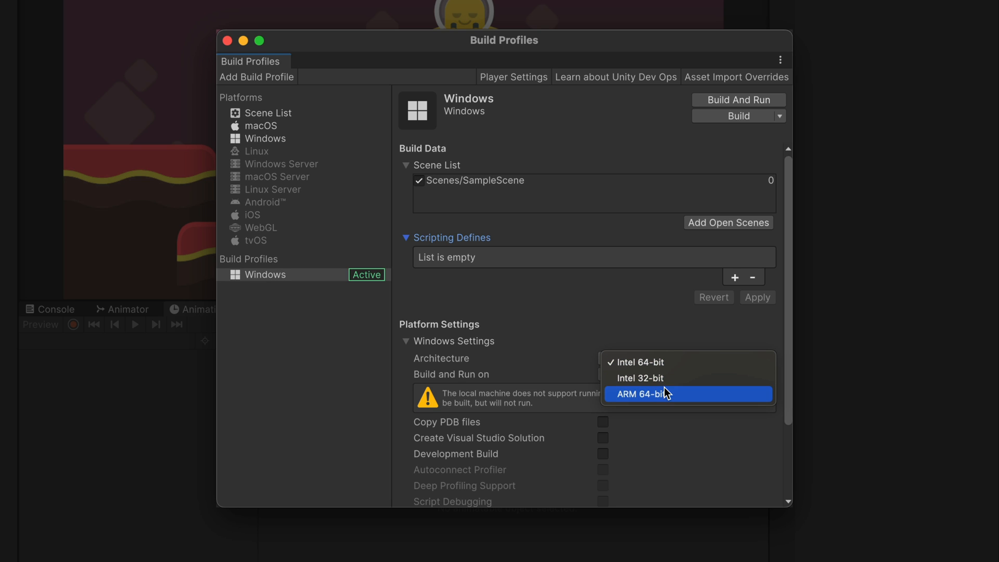
pyautogui.click(638, 362)
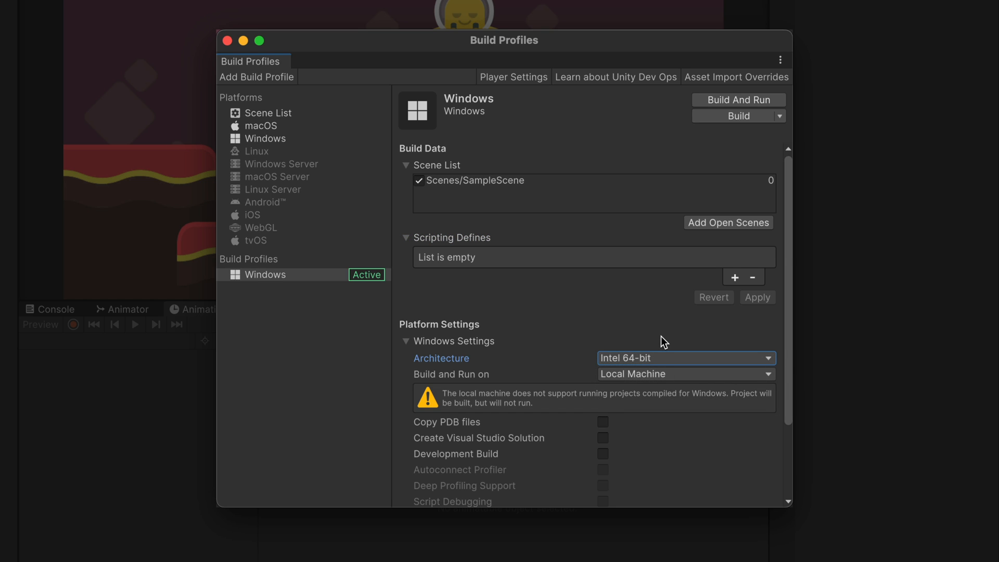
pyautogui.moveTo(513, 318)
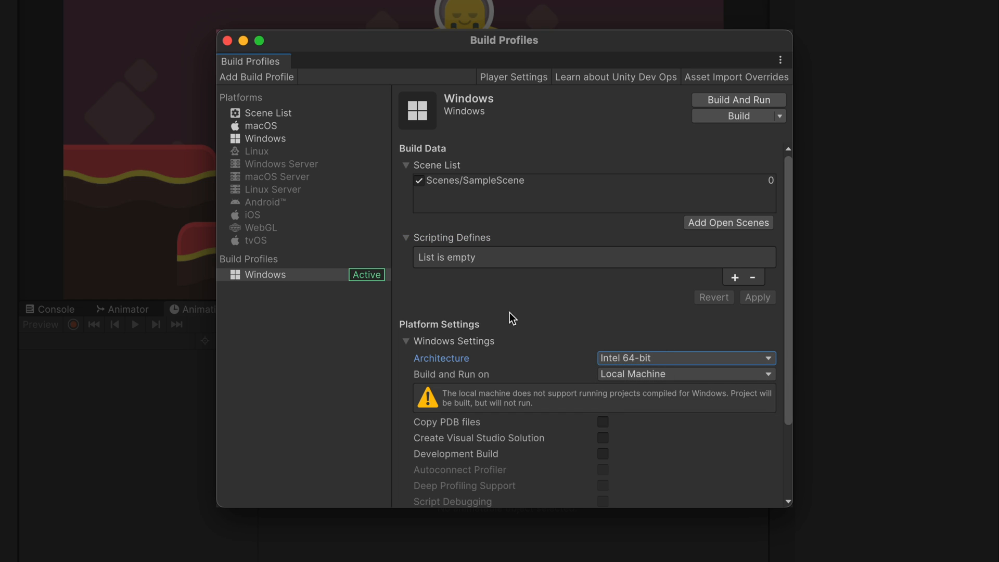
# Duplicate the Windows profile as Windows ARM with ARM 64-bit and SampleScene added
pyautogui.rightClick(264, 274)
pyautogui.write('Windows ARM')
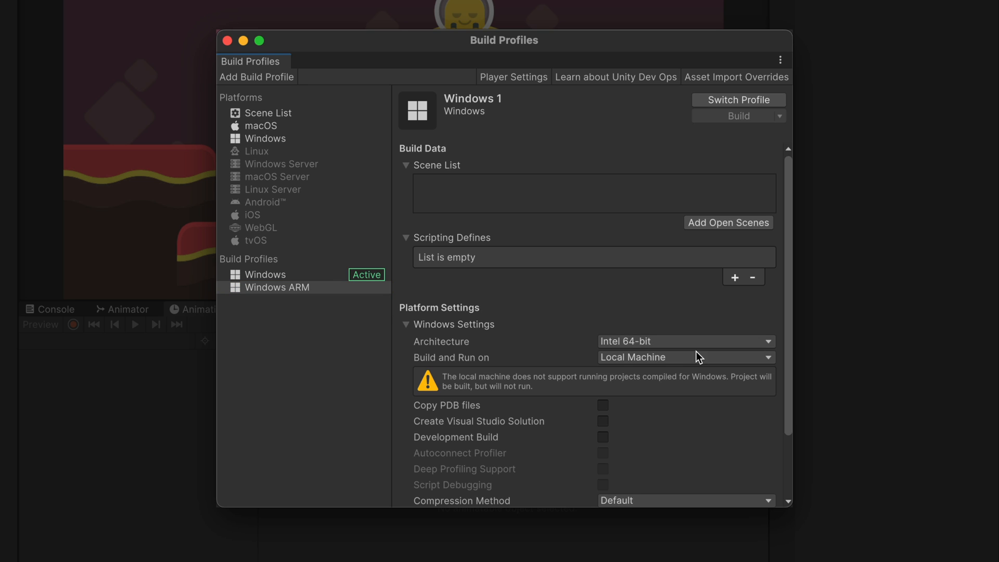
pyautogui.click(686, 341)
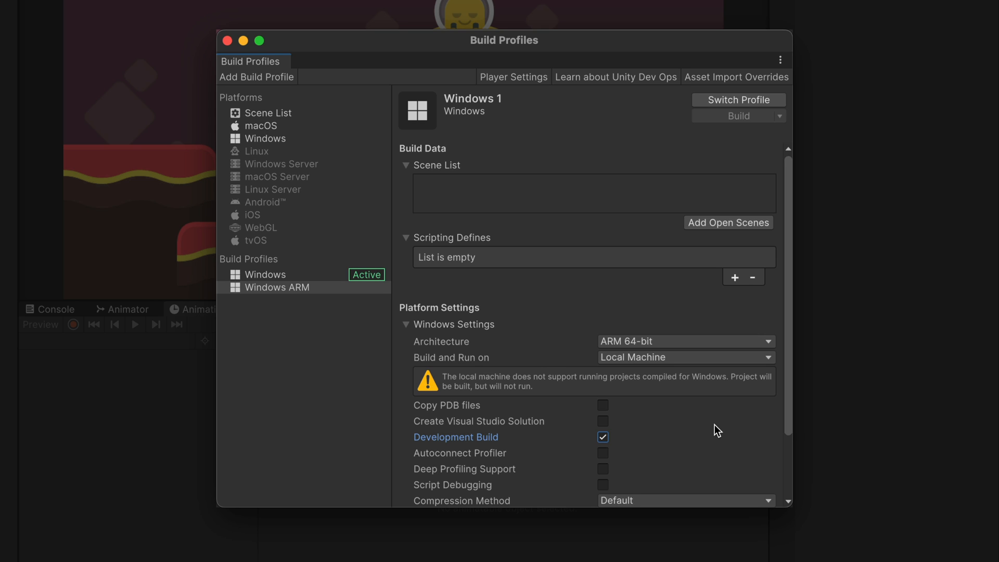
pyautogui.click(728, 222)
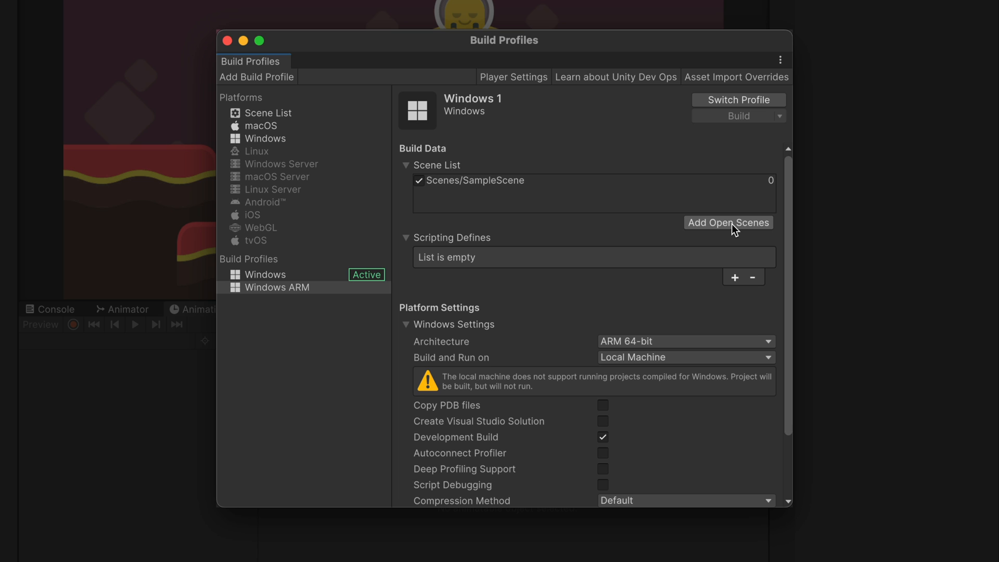
pyautogui.click(265, 275)
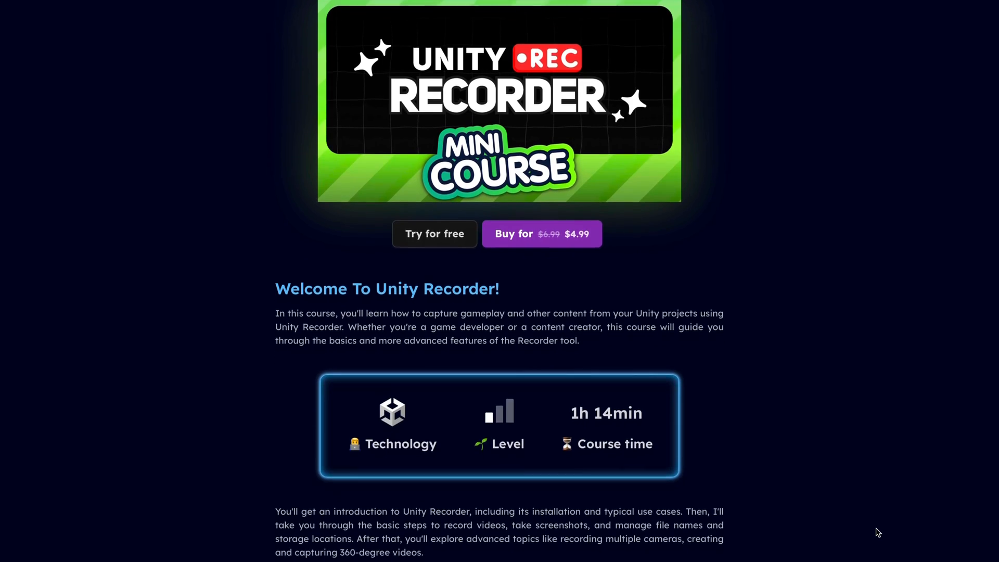
# Scroll the Unity Recorder mini course page down to its chapter and lesson list
pyautogui.scroll(-3)
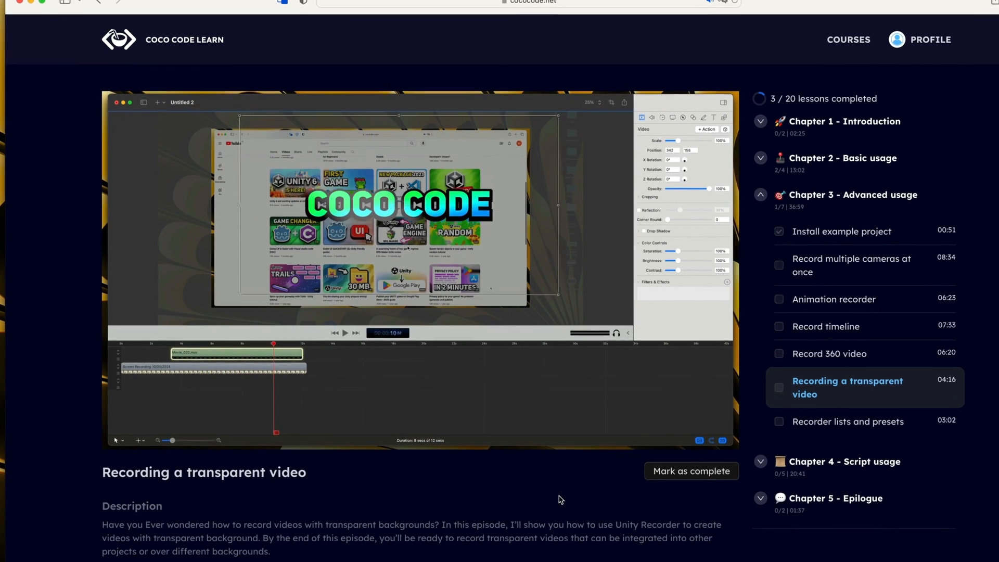
pyautogui.scroll(-3)
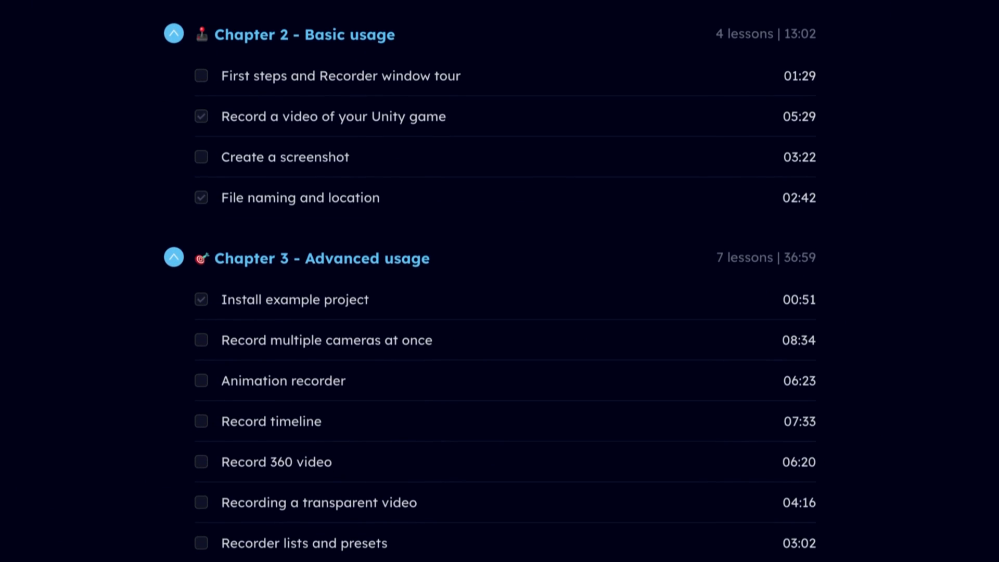
pyautogui.scroll(-3)
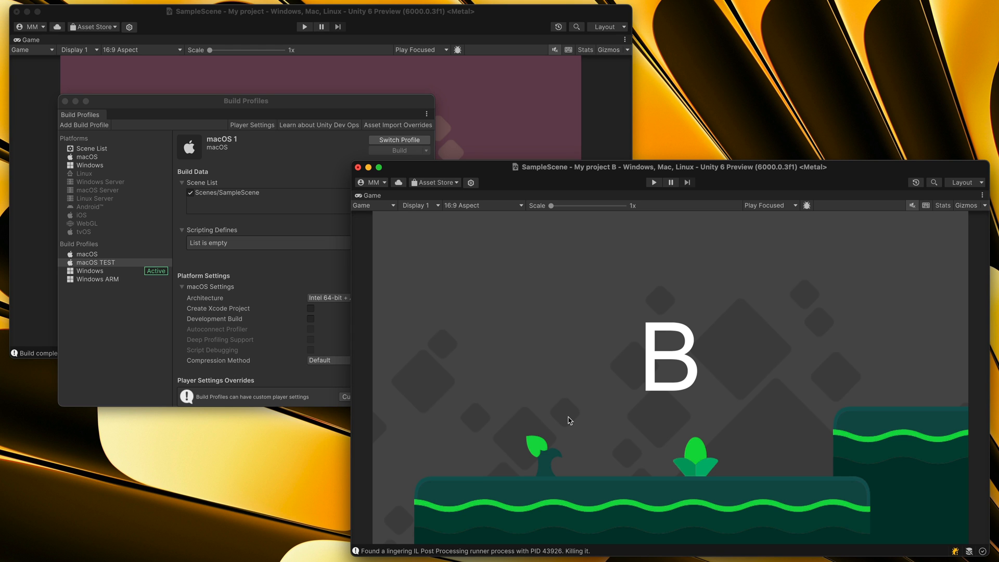
# View the macOS 1 profile and inspect the saved macOS build profile asset in the Project window
pyautogui.click(274, 298)
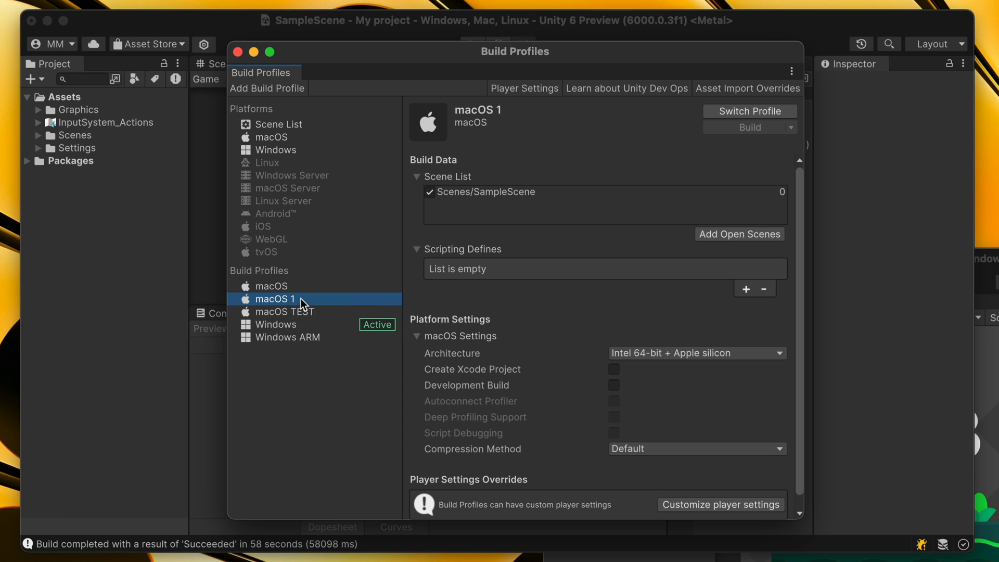
pyautogui.moveTo(274, 298)
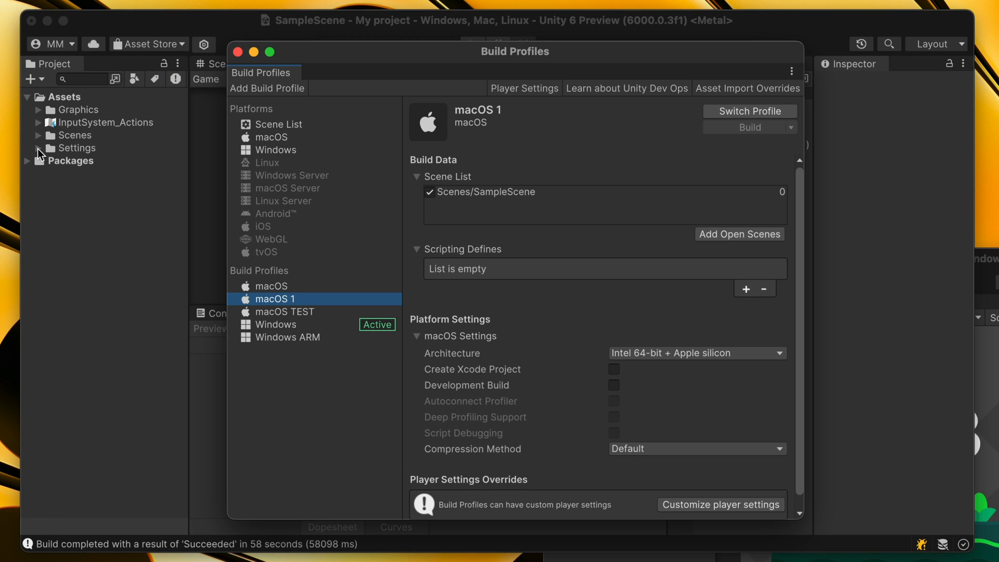
pyautogui.click(237, 52)
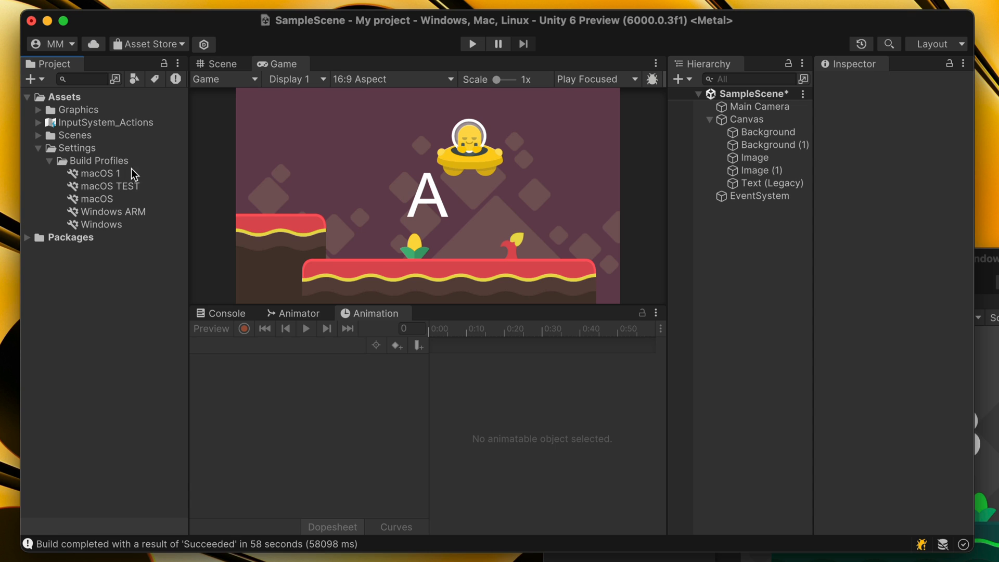
pyautogui.moveTo(138, 240)
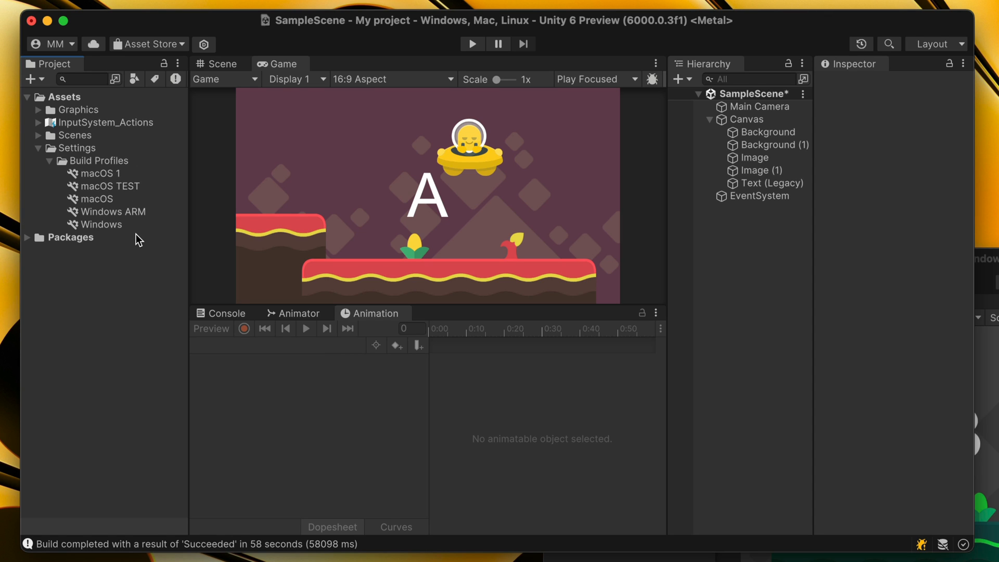
pyautogui.click(97, 199)
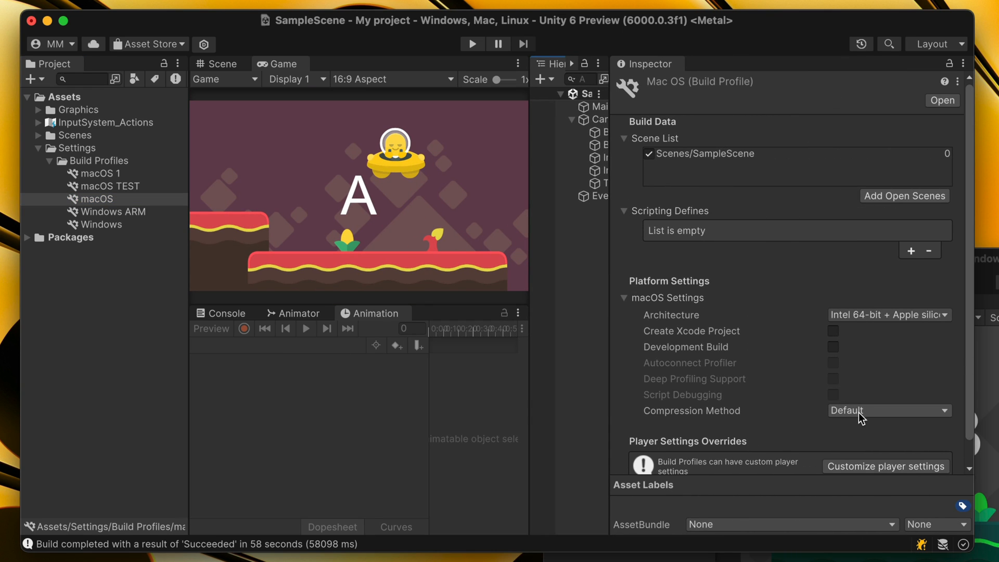
# In My project B's Settings/Build Profiles folder, inspect and open the macOS 1 profile
pyautogui.click(76, 147)
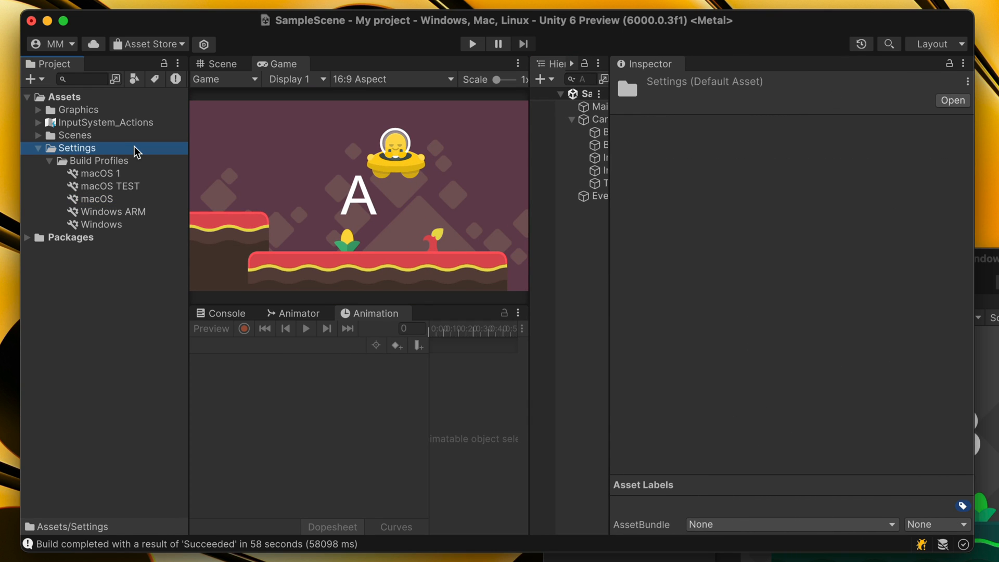
pyautogui.moveTo(121, 154)
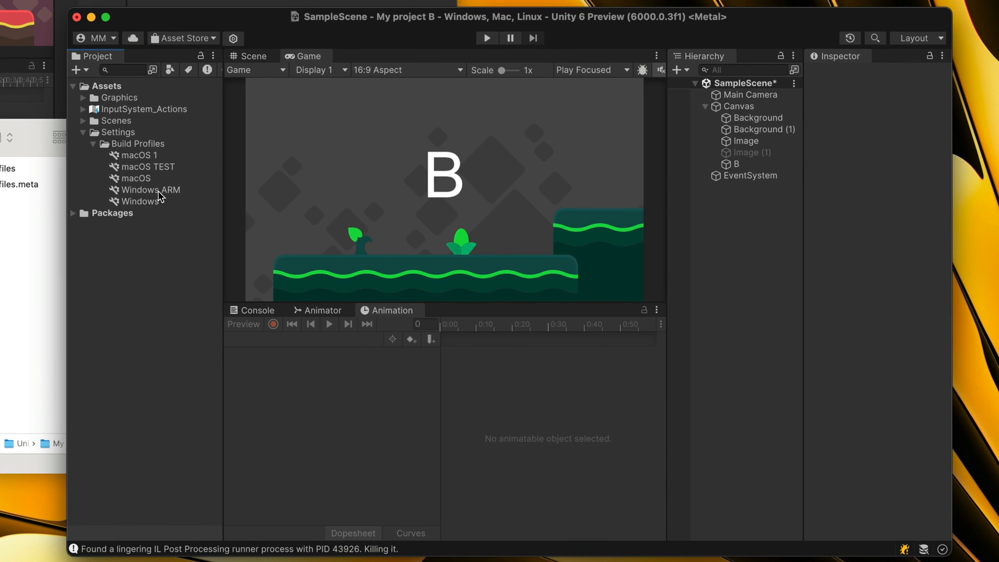
pyautogui.click(139, 155)
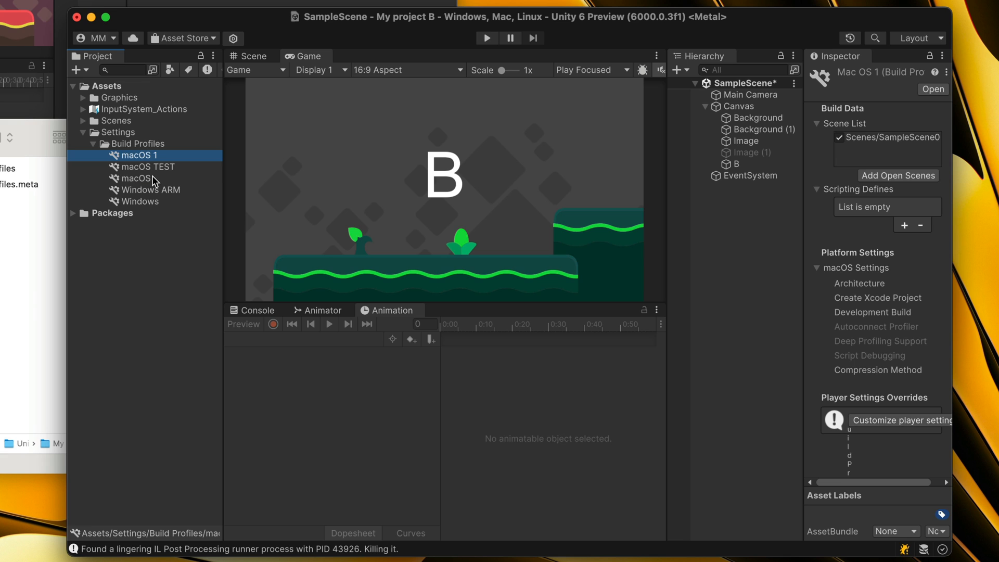
pyautogui.doubleClick(137, 155)
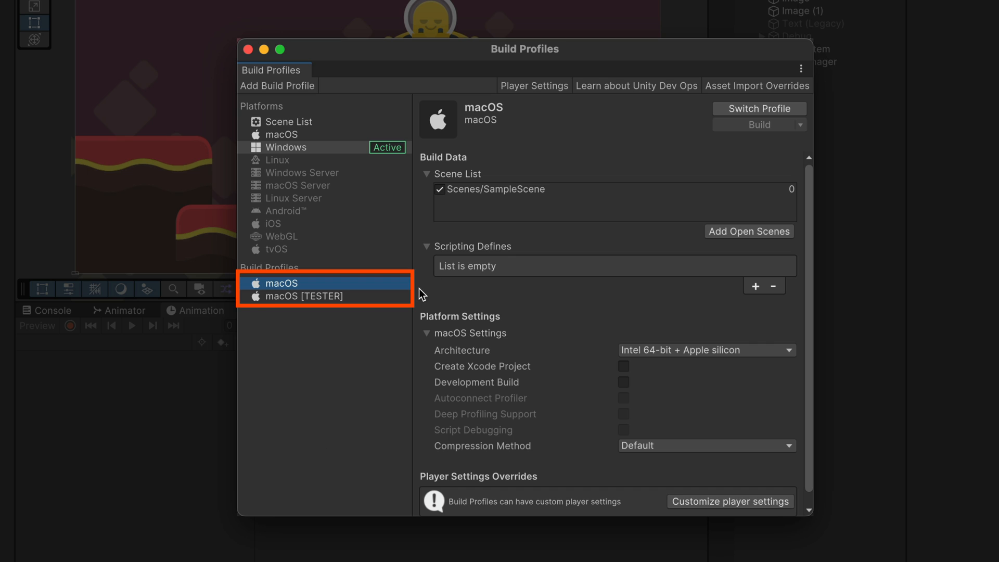
# Compare macOS [TESTER] with the plain macOS profile, then add an empty scripting define to it
pyautogui.click(307, 296)
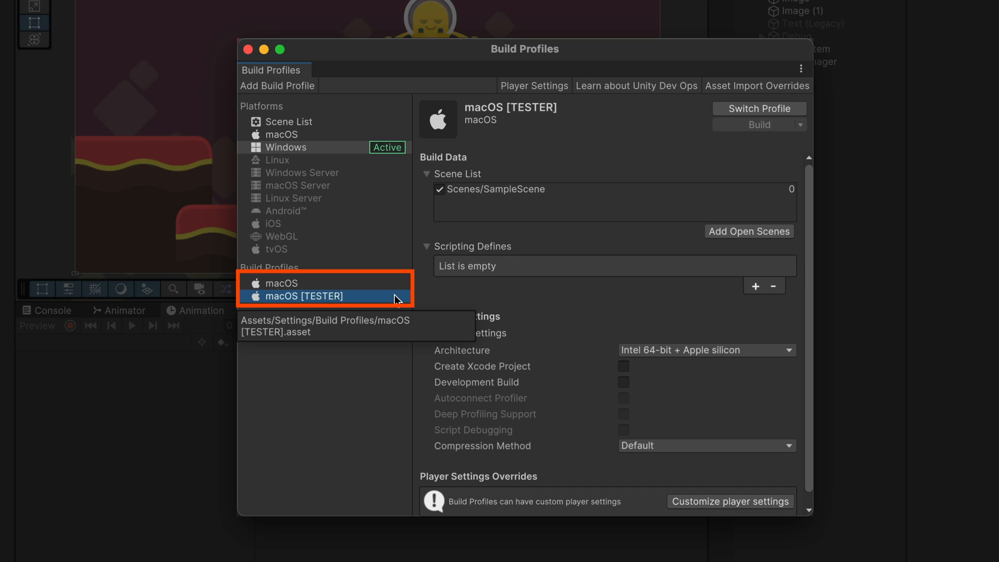
pyautogui.click(280, 283)
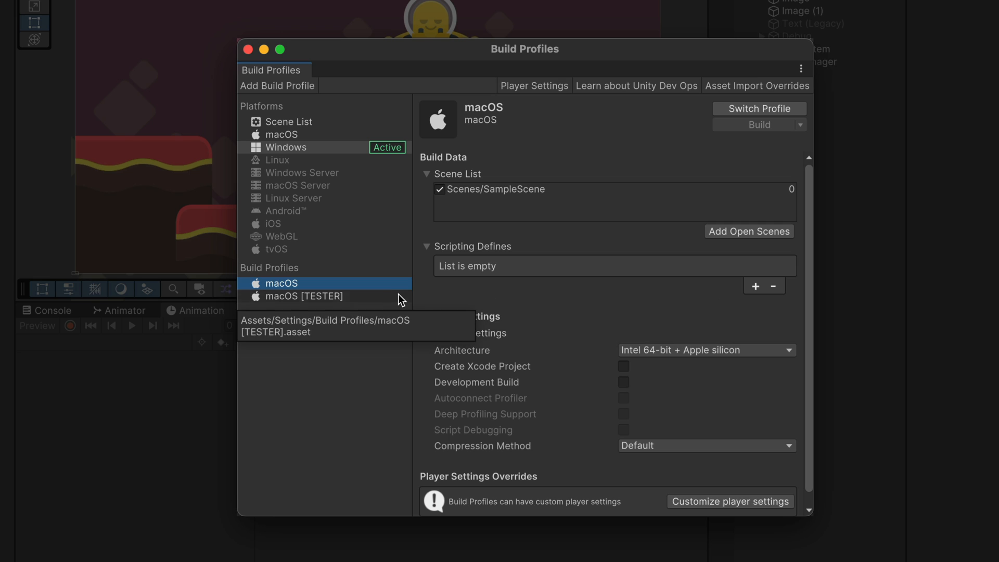
pyautogui.click(309, 296)
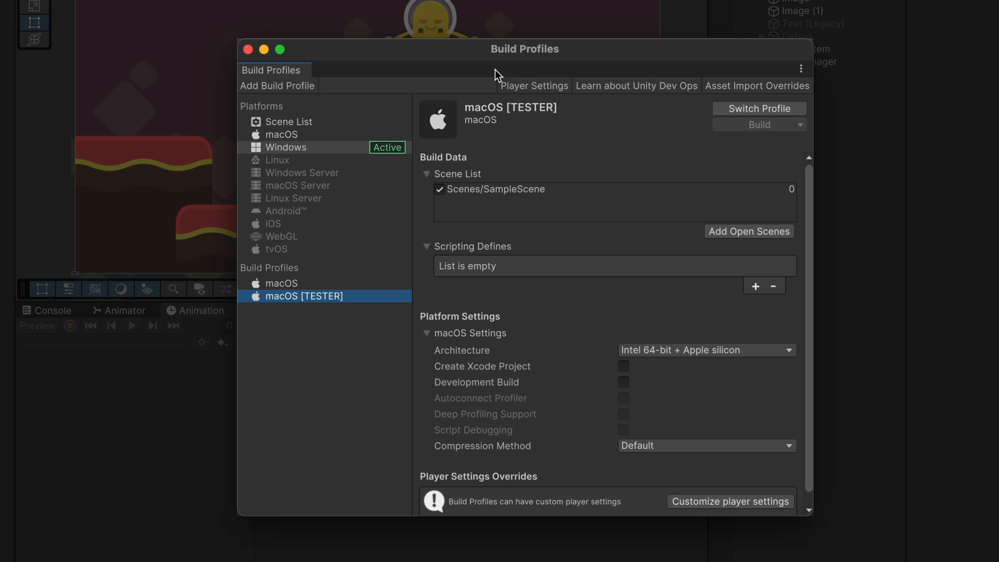
pyautogui.moveTo(683, 142)
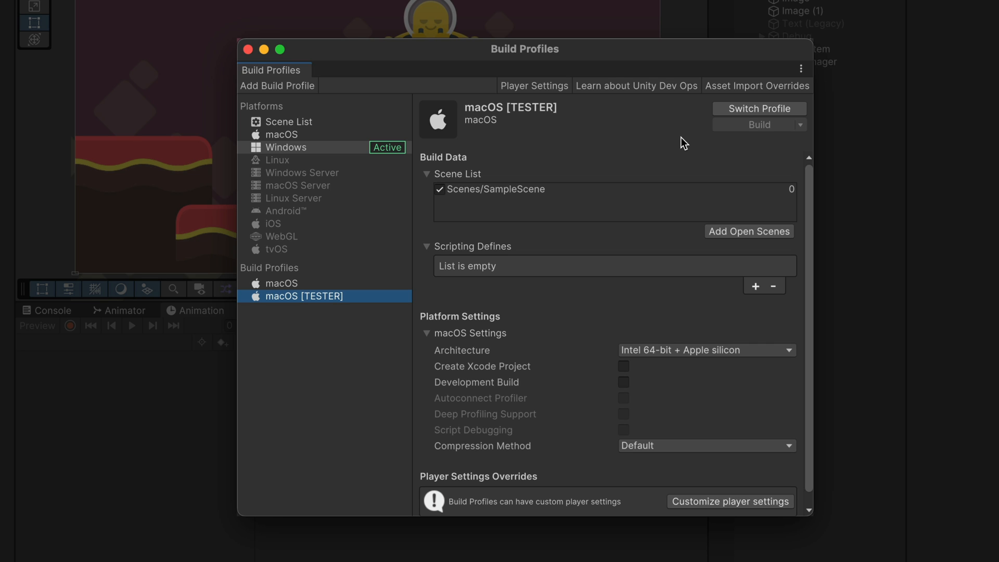
pyautogui.moveTo(755, 286)
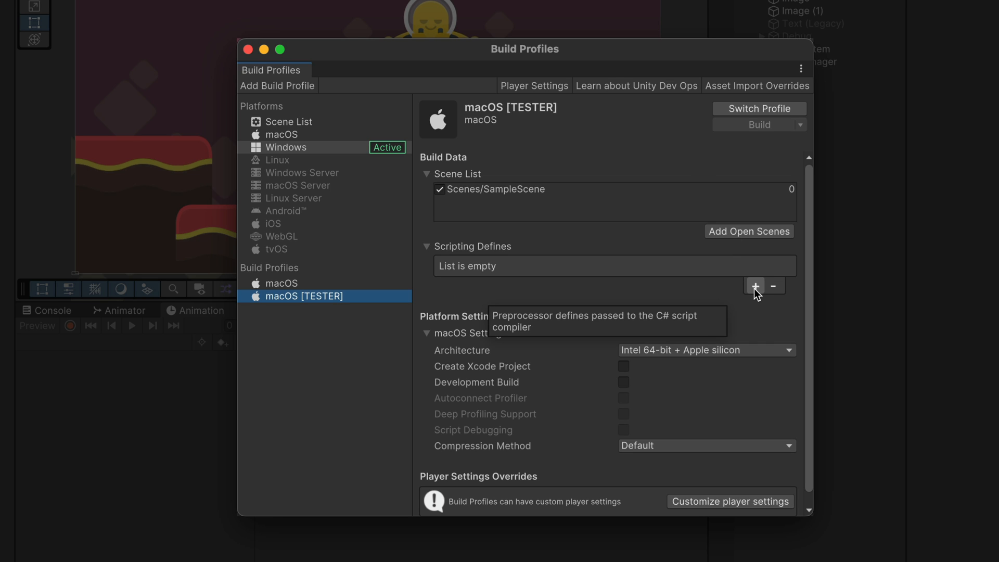
pyautogui.click(754, 285)
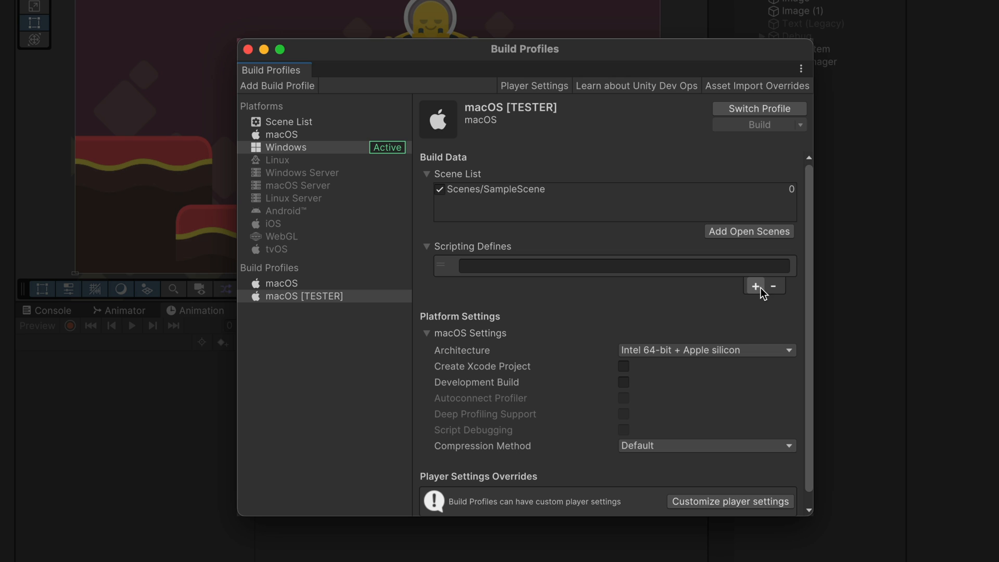
pyautogui.click(772, 286)
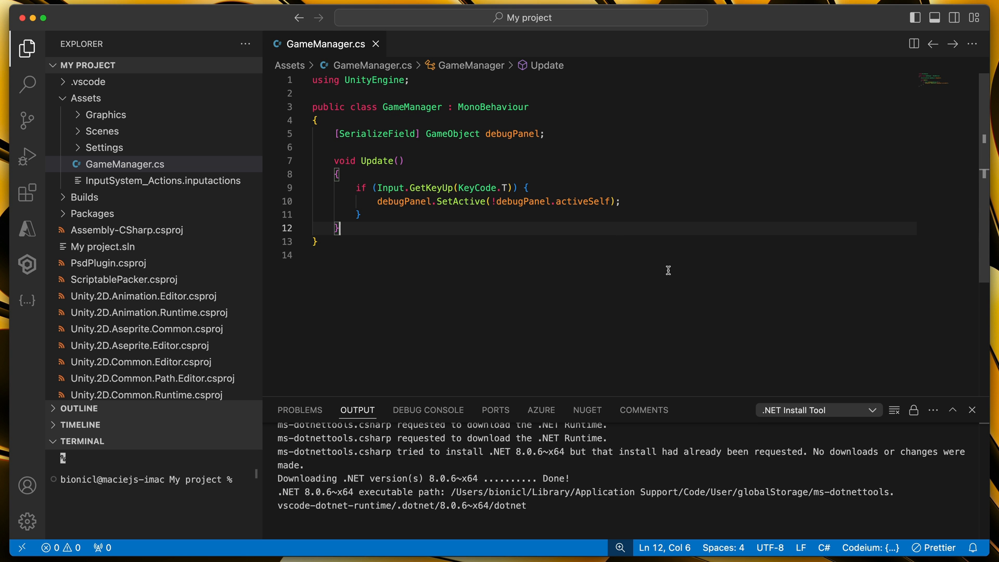
pyautogui.moveTo(666, 270)
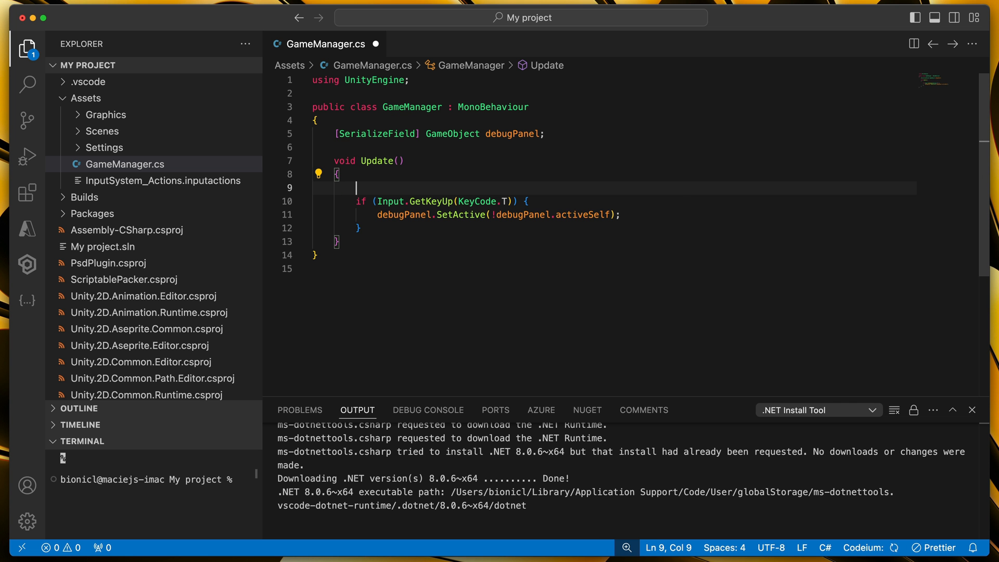
# Wrap the T-key debug panel toggle in #if TESTER … #endif in GameManager.cs and save
pyautogui.write('#if')
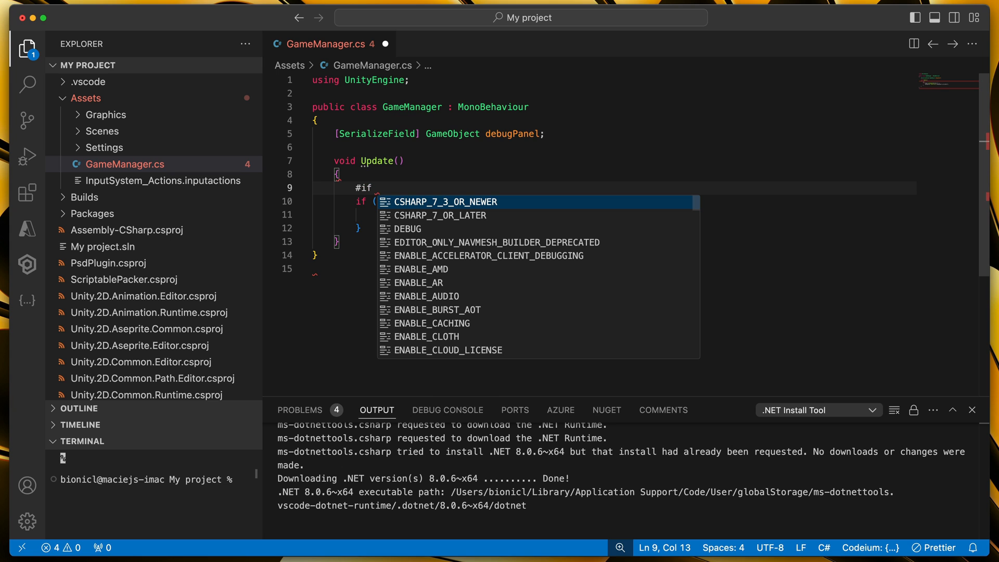
pyautogui.write('TESTE')
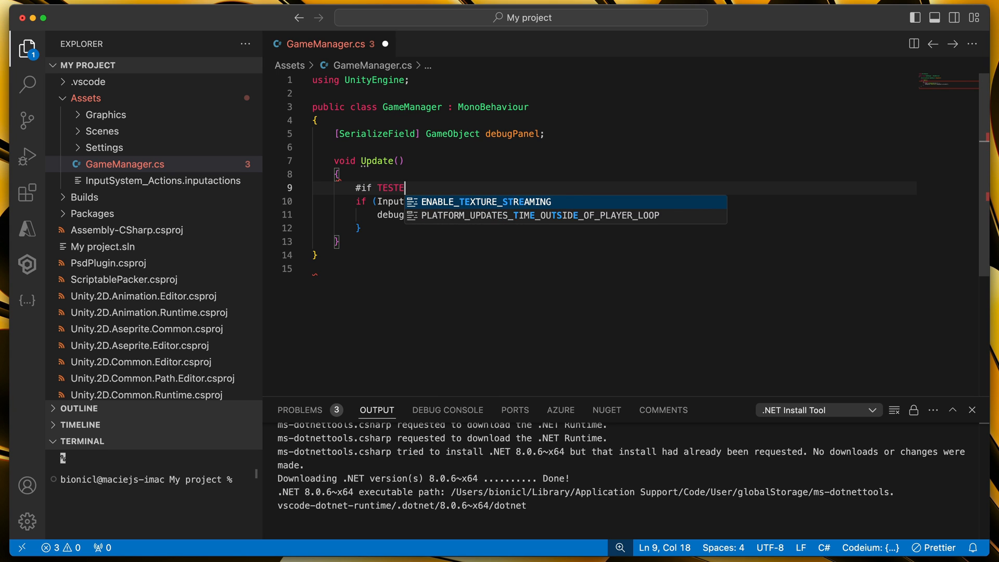
pyautogui.write('R')
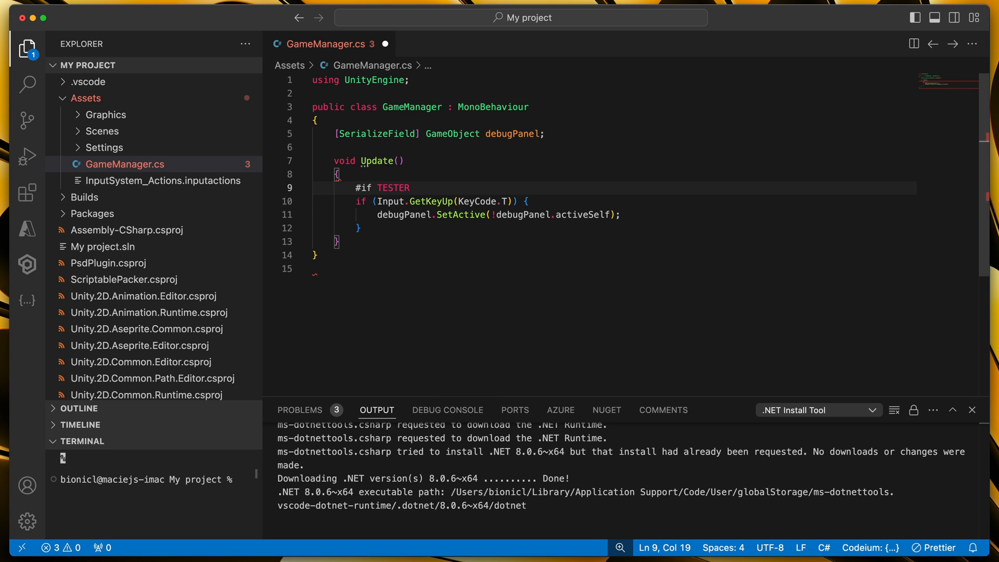
pyautogui.click(358, 227)
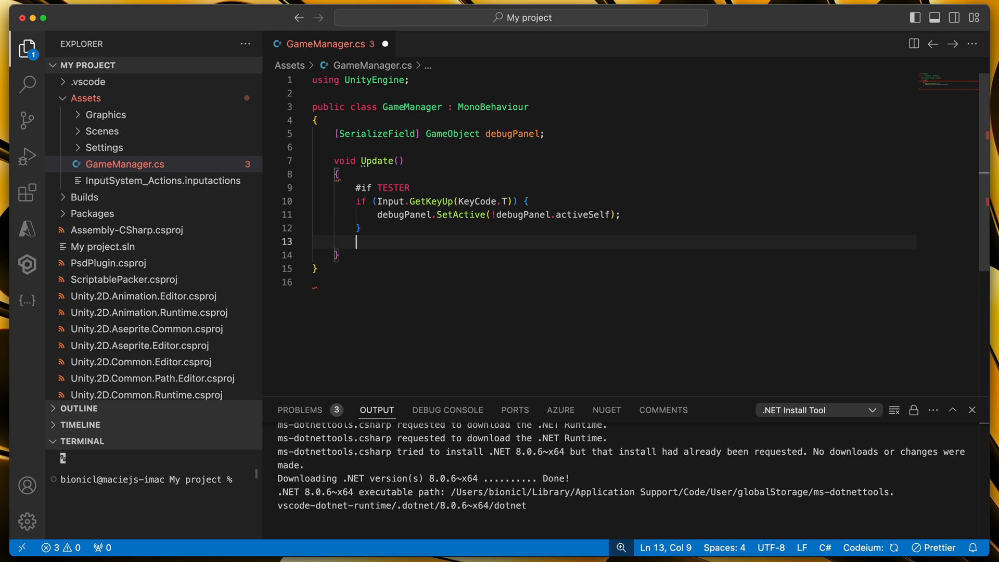
pyautogui.write('#endif')
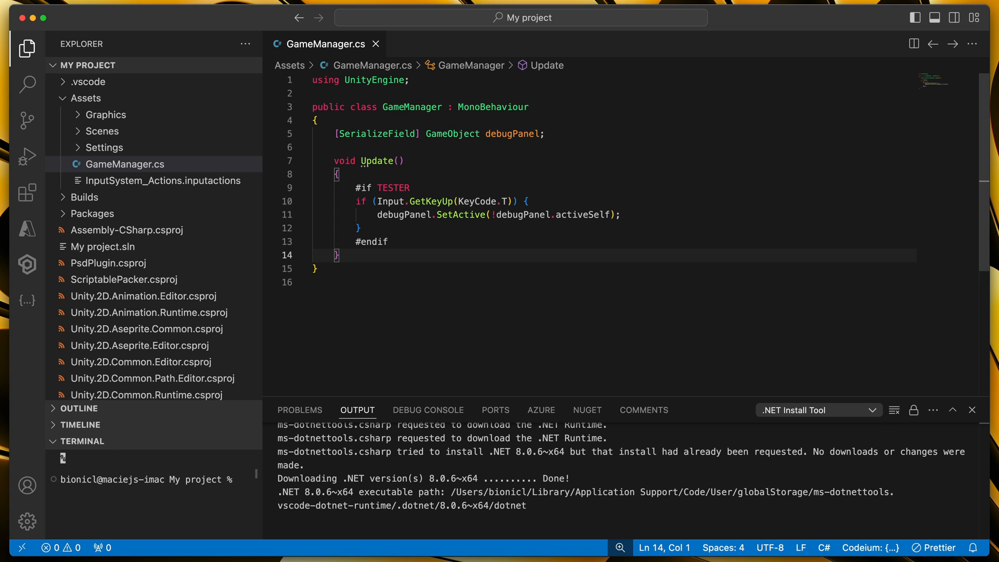
pyautogui.click(622, 17)
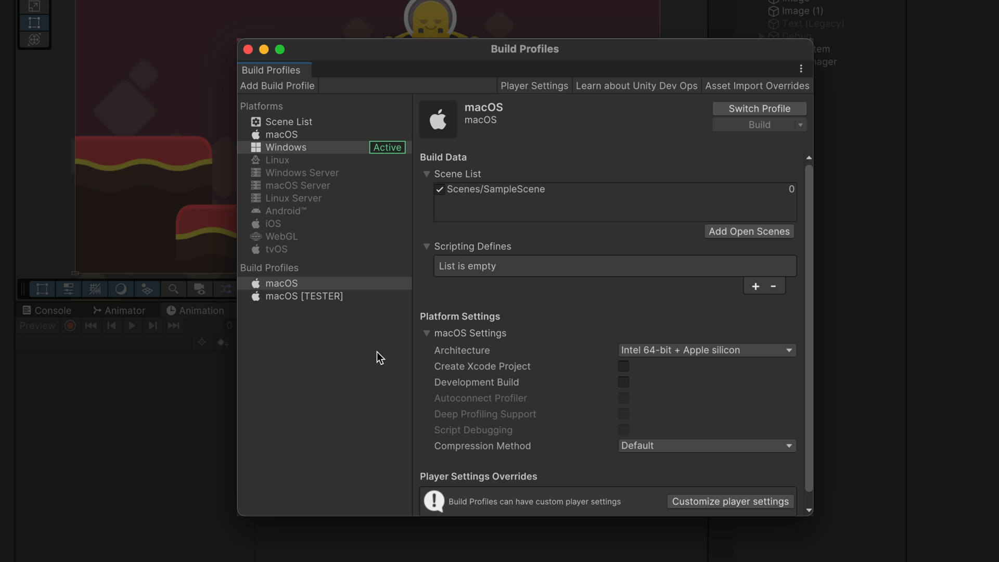
# Make macOS [TESTER] (defining TESTER) the active profile and test the T-key toggle in Play
pyautogui.click(304, 296)
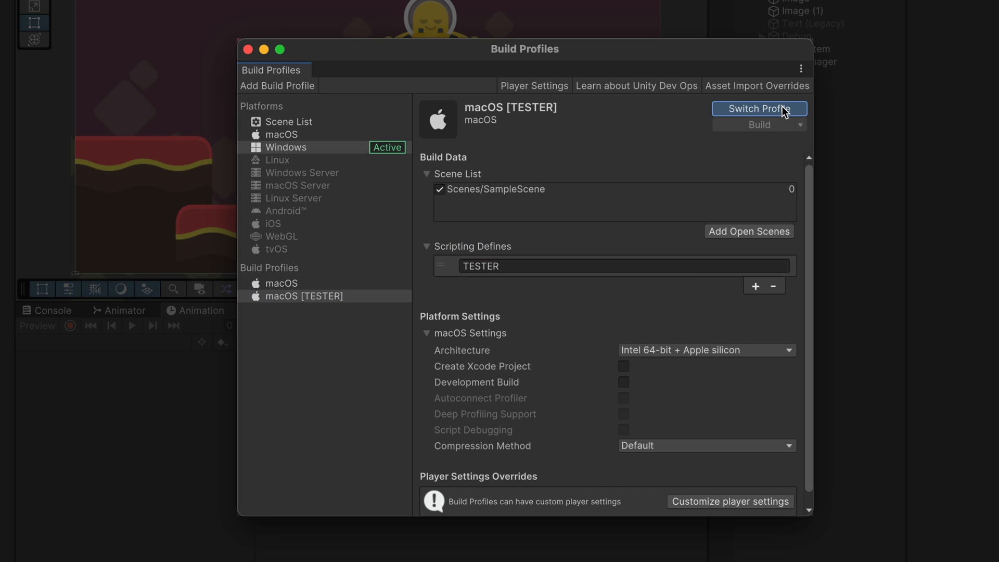
pyautogui.click(758, 109)
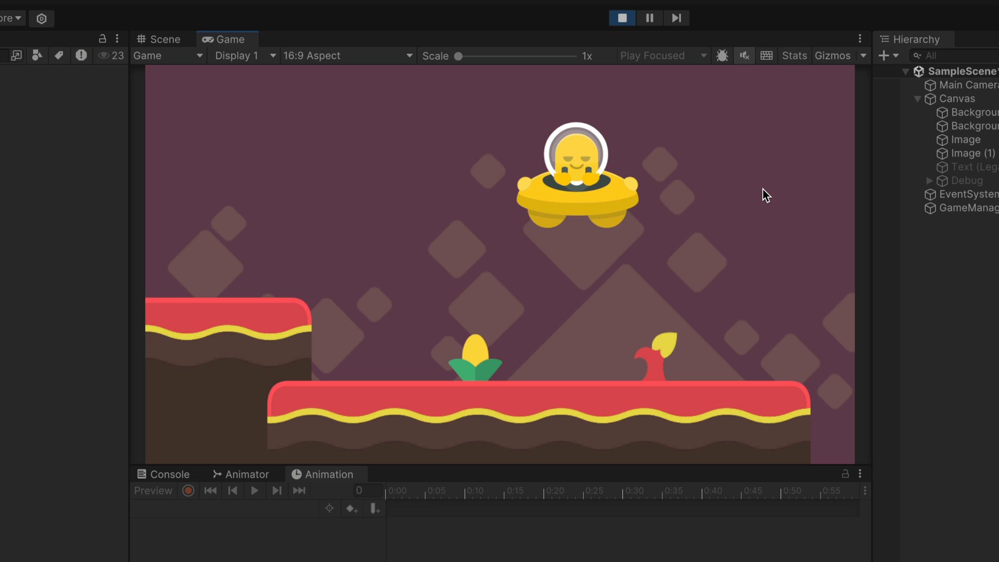
pyautogui.press('t')
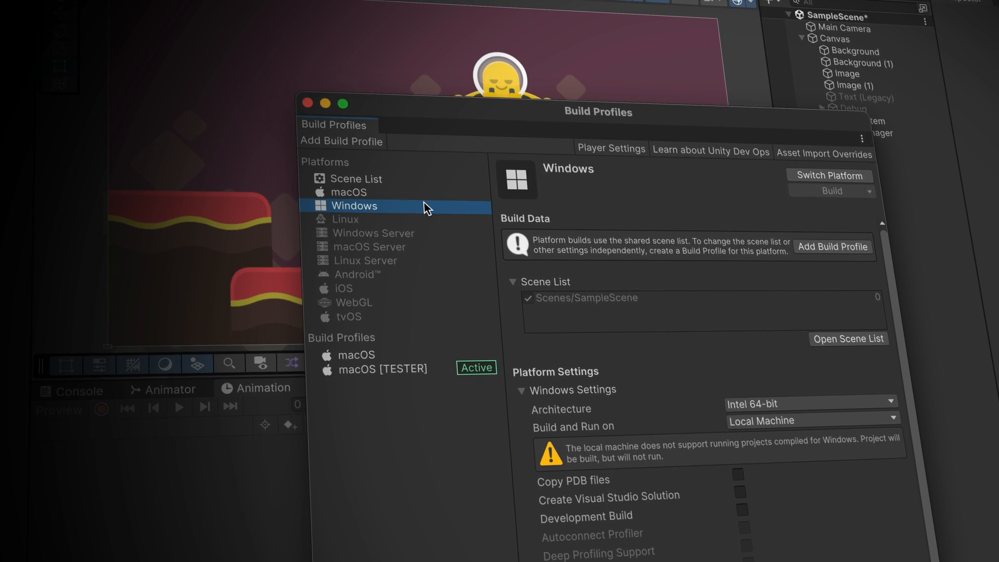
# Enter build number 23 in the plain macOS profile's Mac App Store options
pyautogui.click(348, 218)
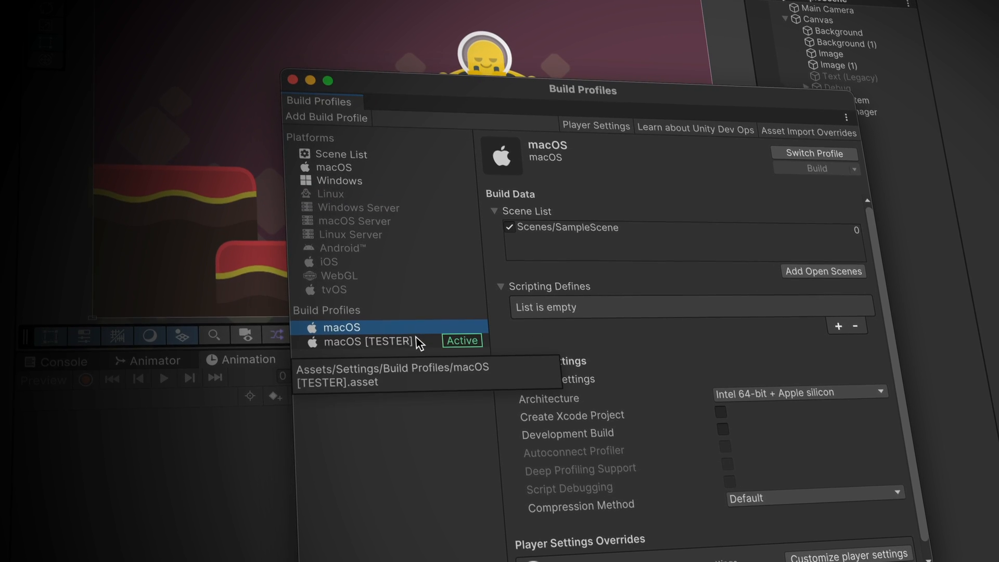
pyautogui.click(363, 341)
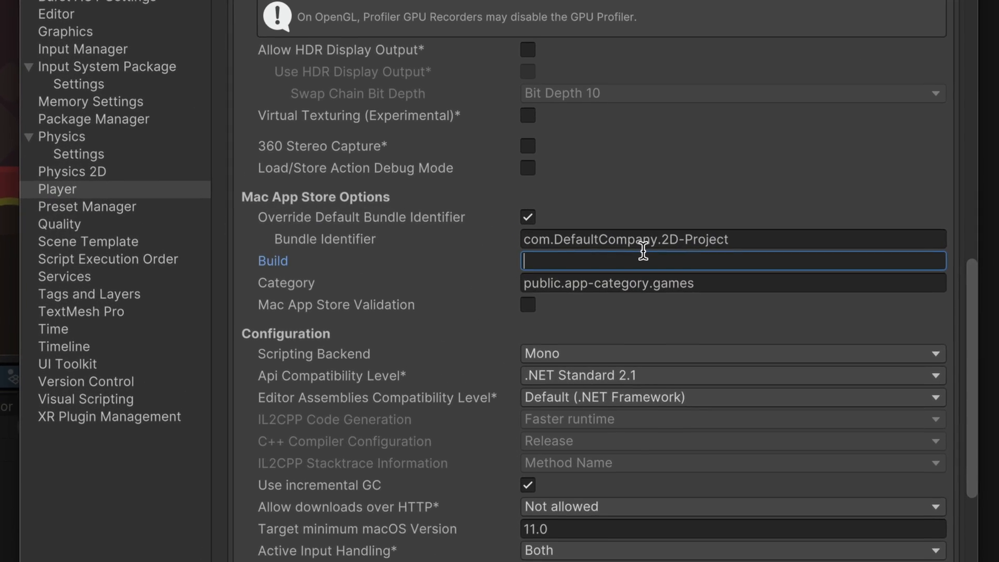
pyautogui.write('2')
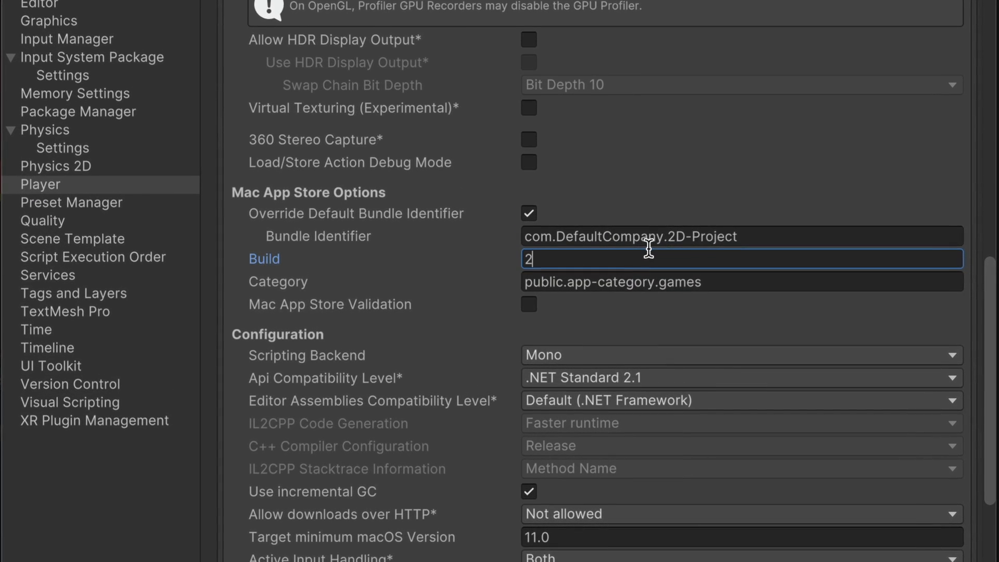
pyautogui.write('3')
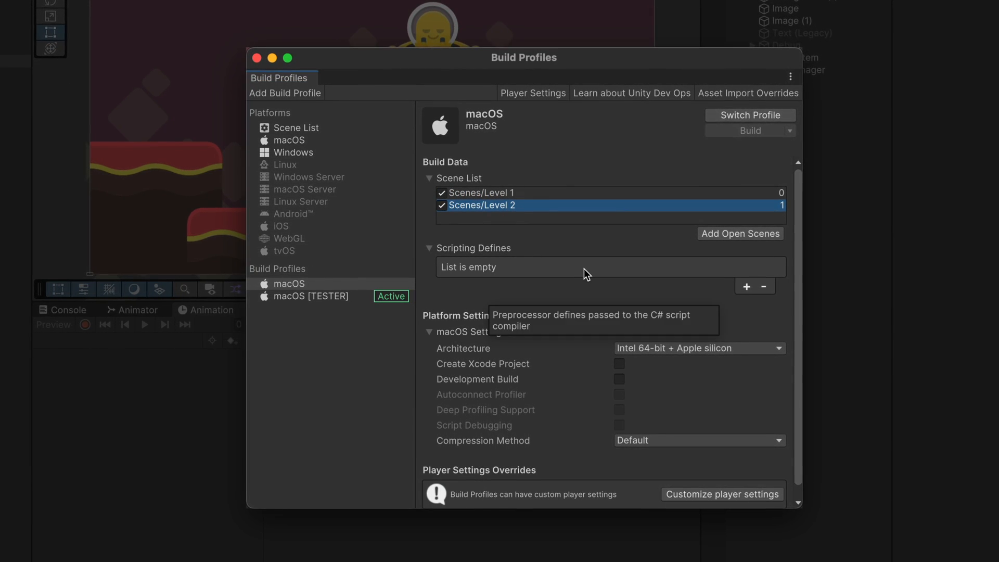
# Review the shared Scene List and return to the macOS build profile
pyautogui.click(296, 128)
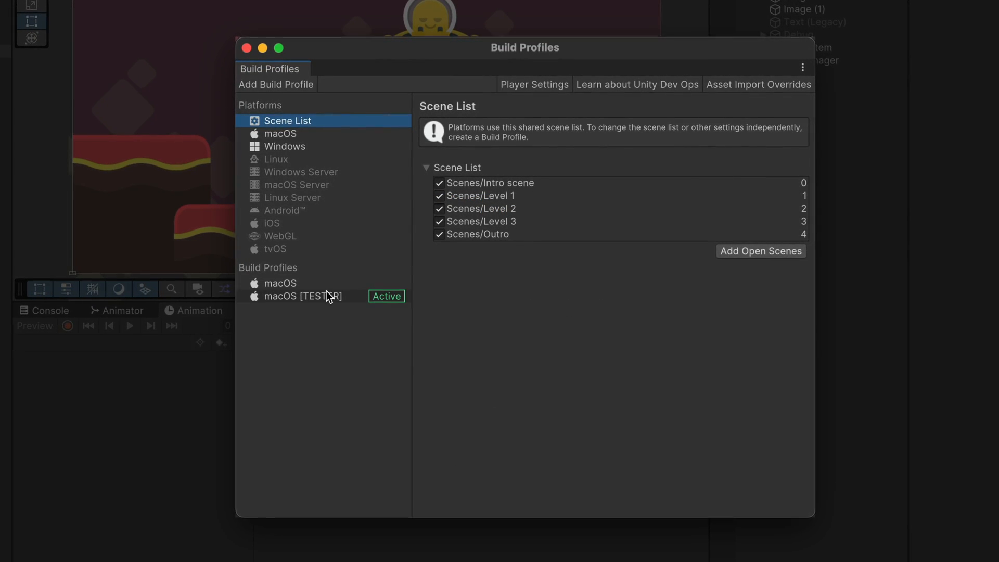
pyautogui.click(281, 283)
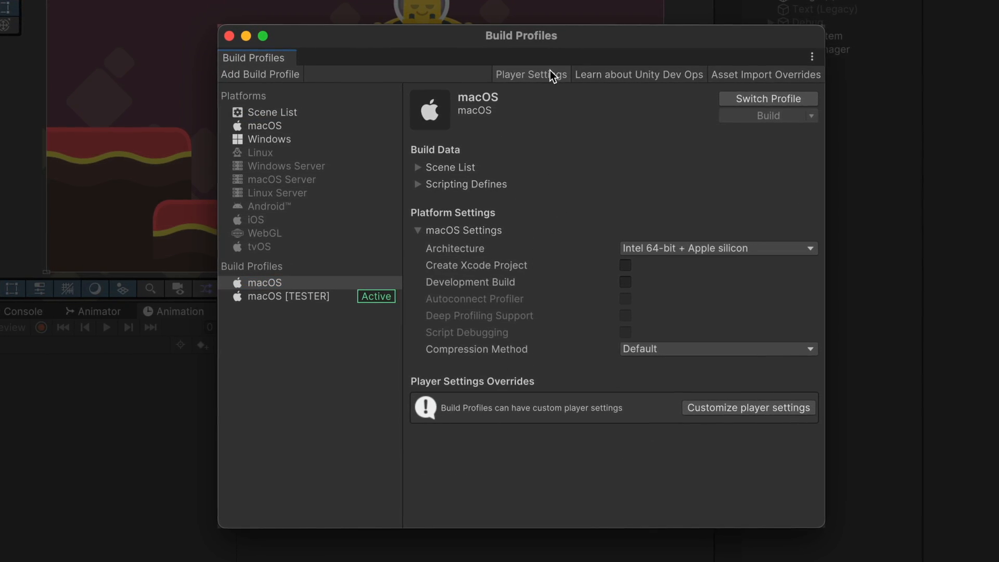
# Append [public] to the macOS profile's Product Name, giving UFO apocalypse [public]
pyautogui.click(530, 74)
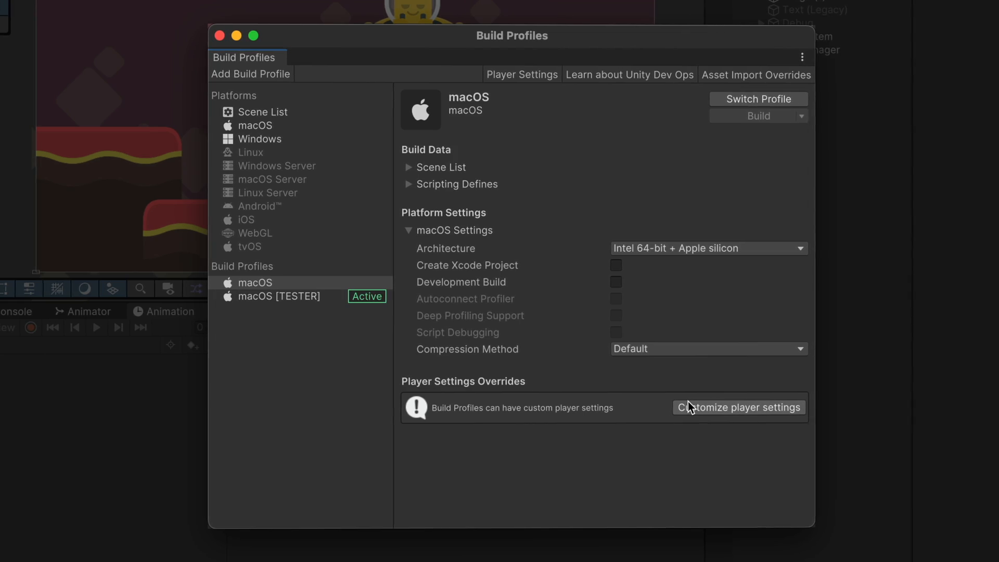
pyautogui.click(738, 407)
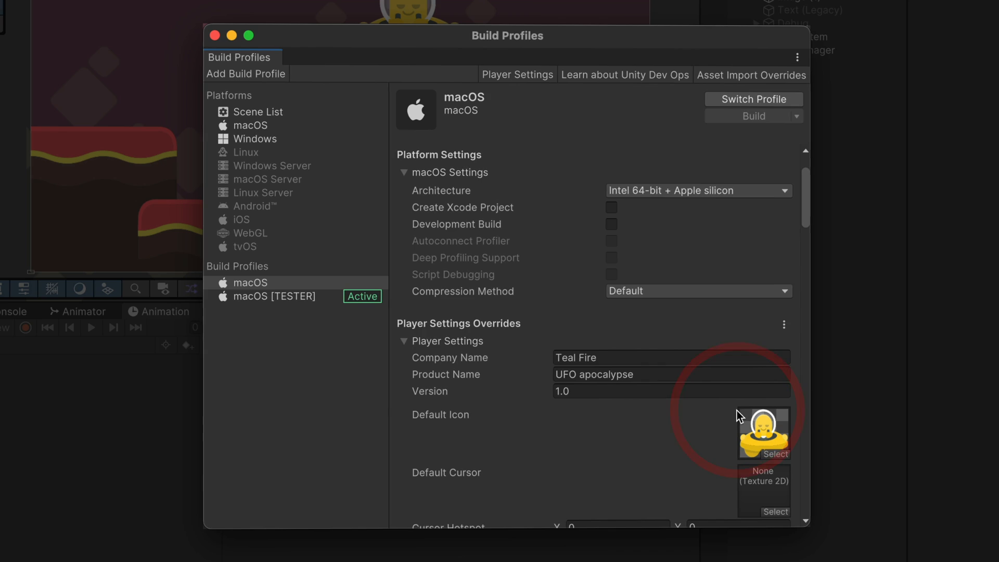
pyautogui.scroll(-3)
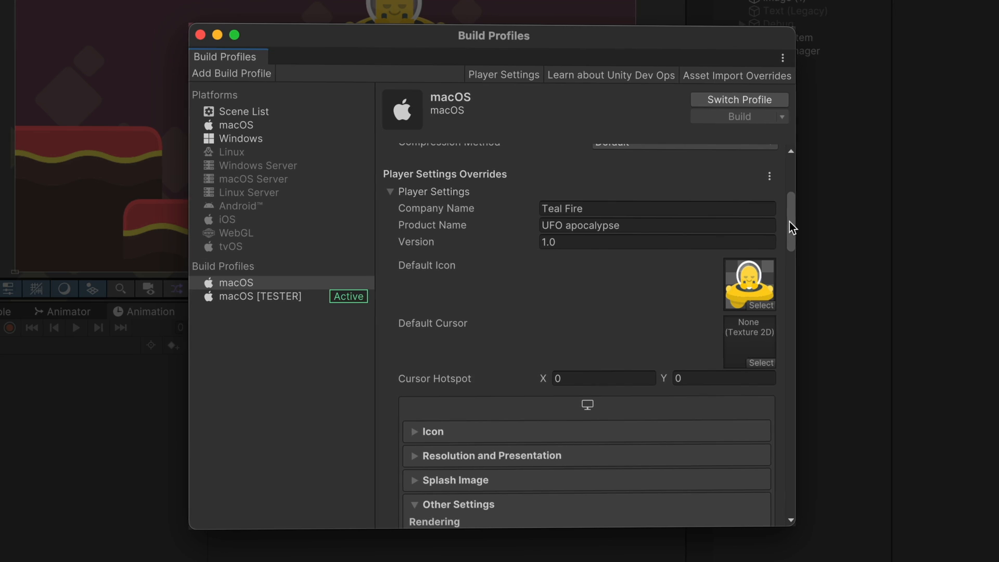
pyautogui.click(652, 224)
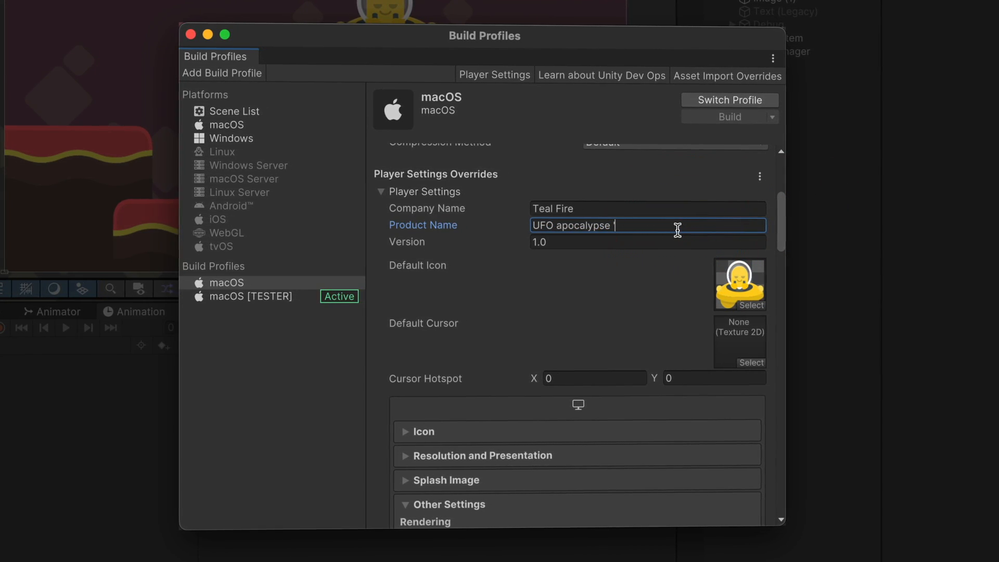
pyautogui.write('[pu')
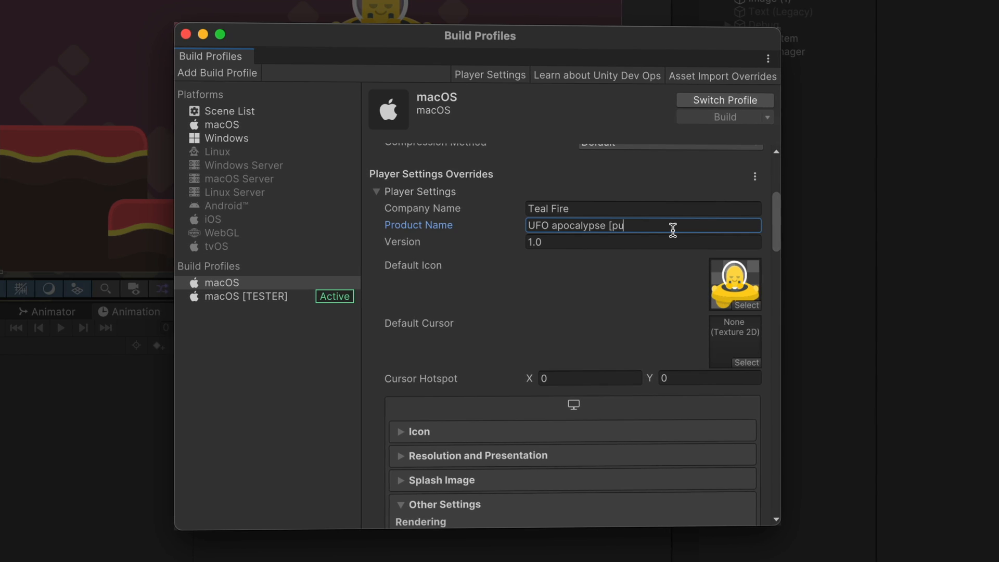
pyautogui.write('blic]')
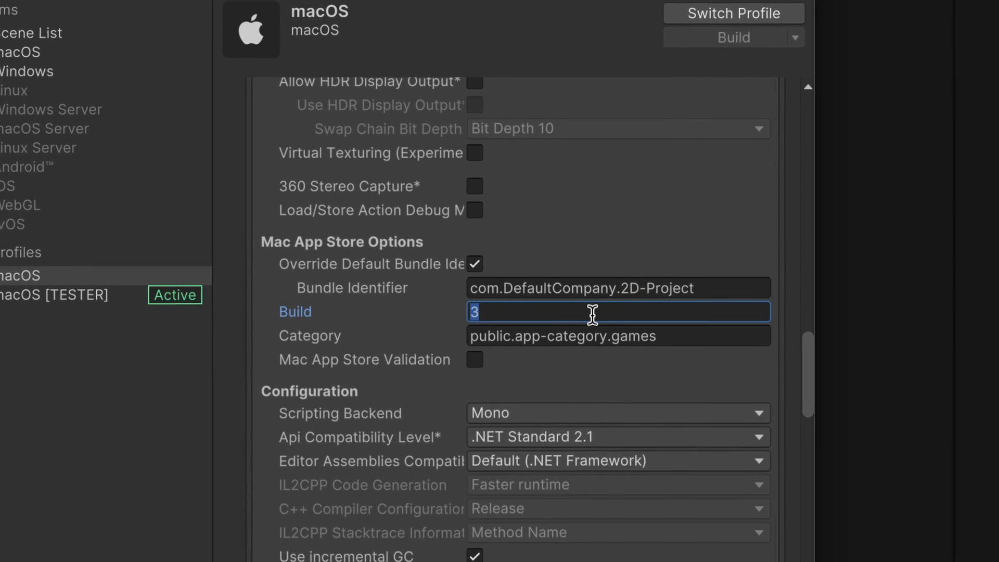
# Change the macOS profile's Mac App Store build number from 3 to 5
pyautogui.press('Backspace')
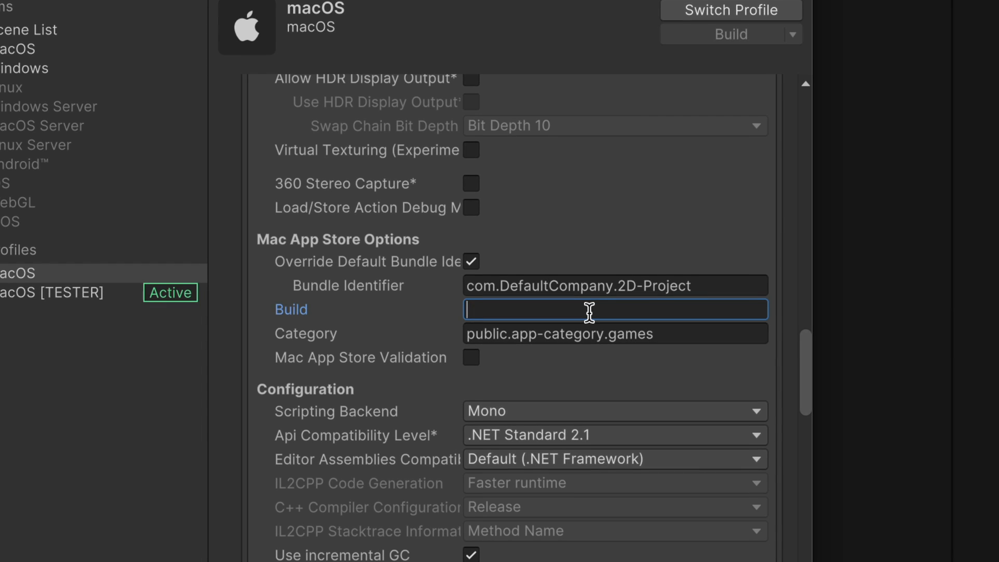
pyautogui.write('5')
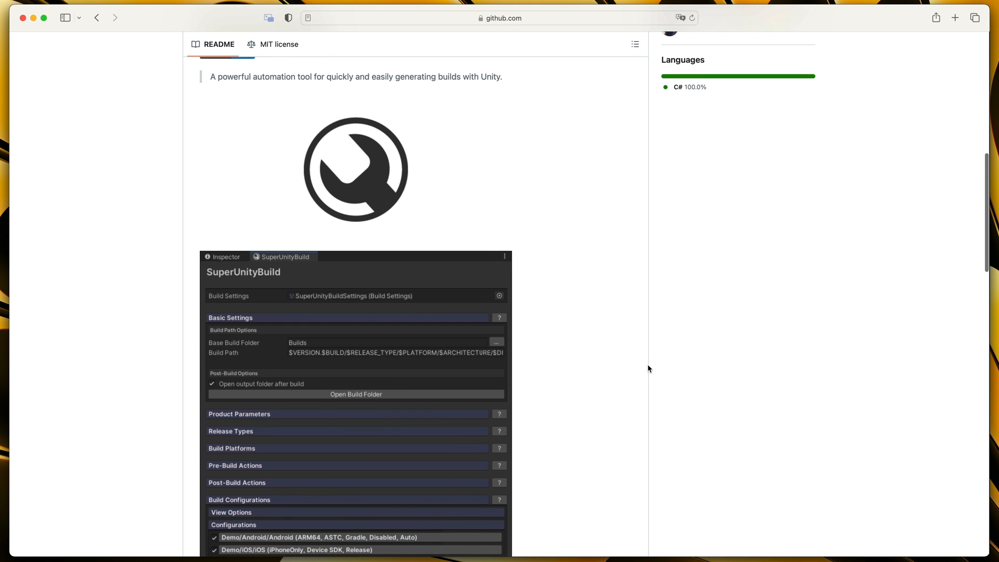
# Scroll through the SuperUnityBuild README on GitHub
pyautogui.scroll(-3)
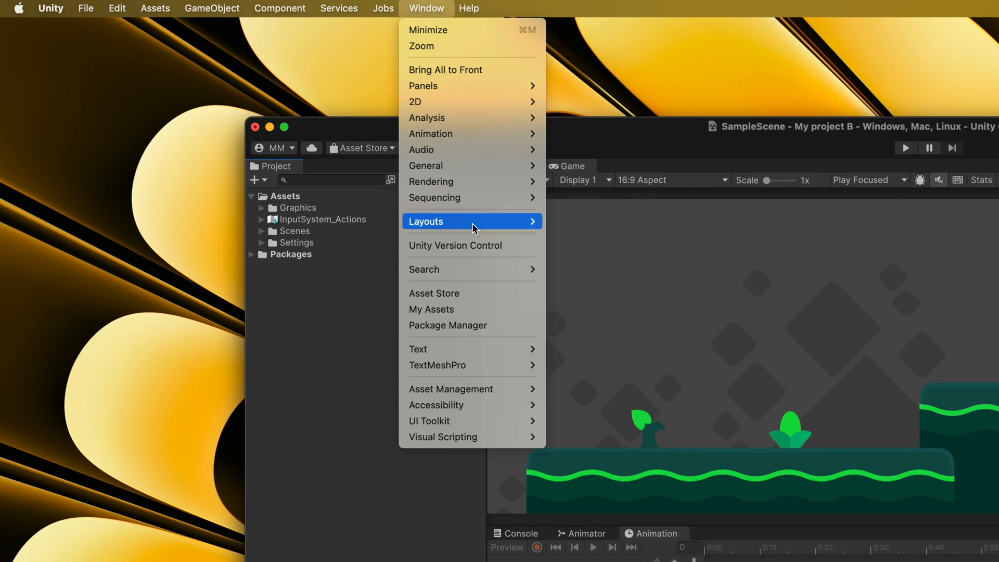
# Install the SuperUnityBuild package from its git URL in Package Manager
pyautogui.click(448, 325)
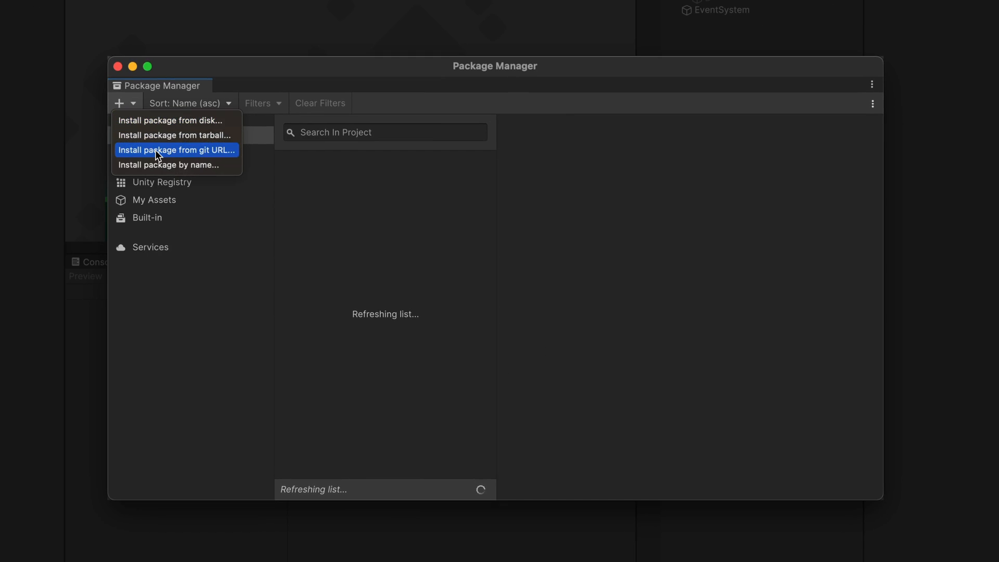
pyautogui.click(176, 150)
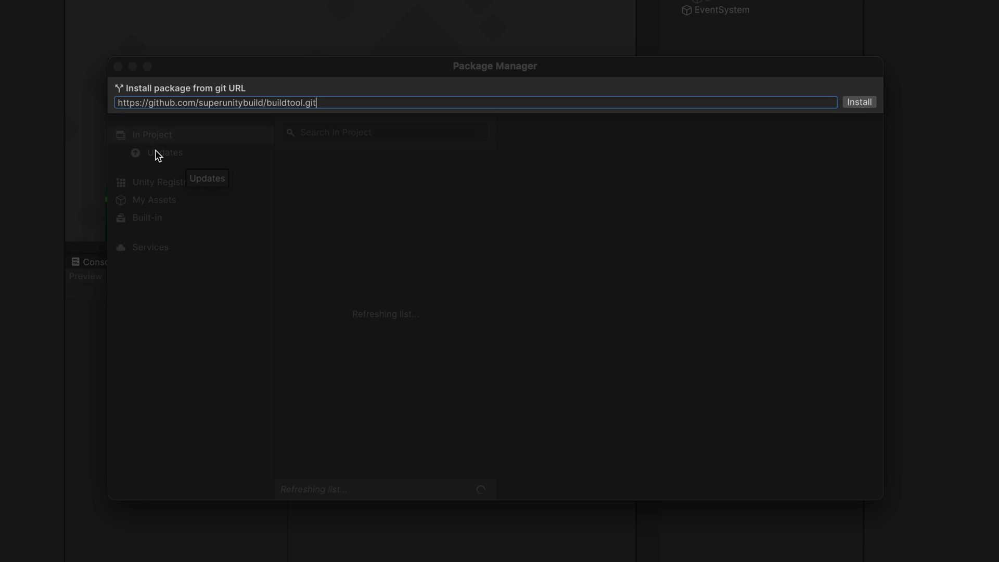
pyautogui.click(858, 102)
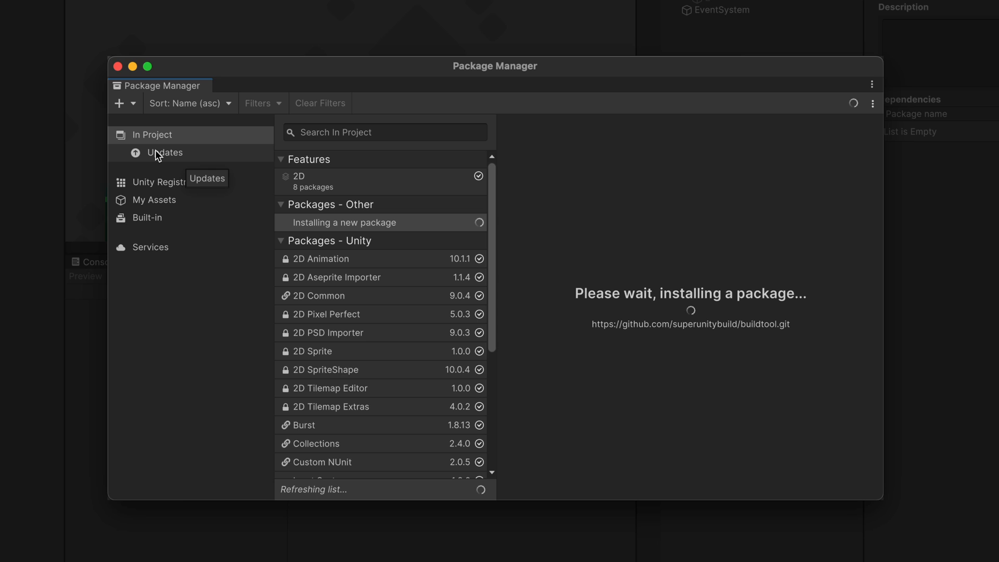
# Bring up the SuperUnityBuild window from the Window menu
pyautogui.click(426, 8)
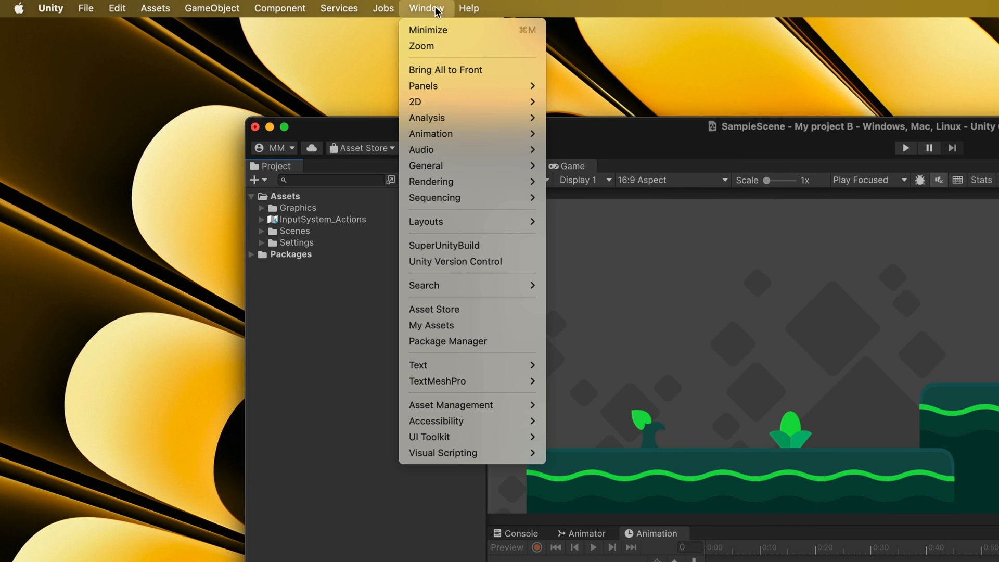
pyautogui.moveTo(444, 245)
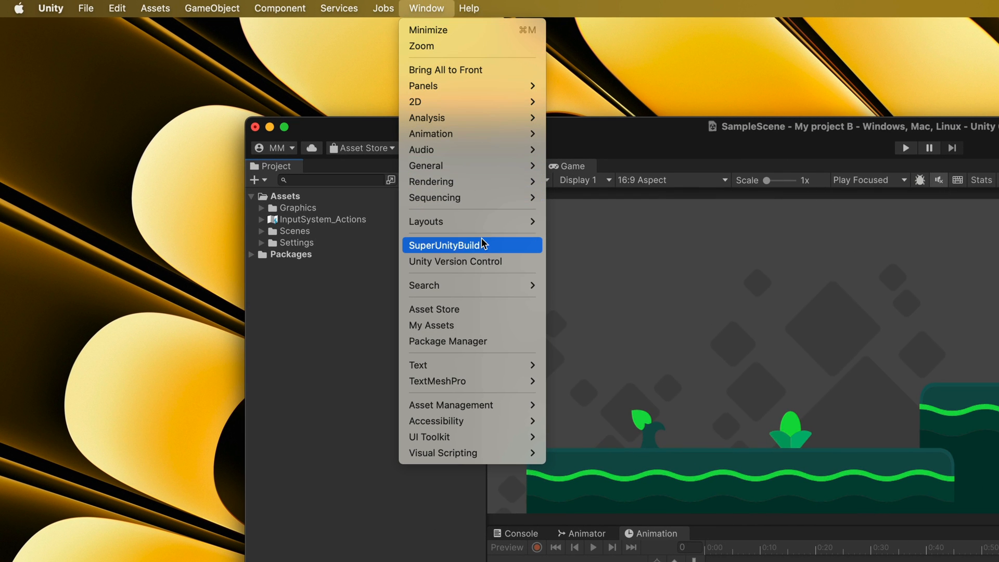
pyautogui.click(444, 245)
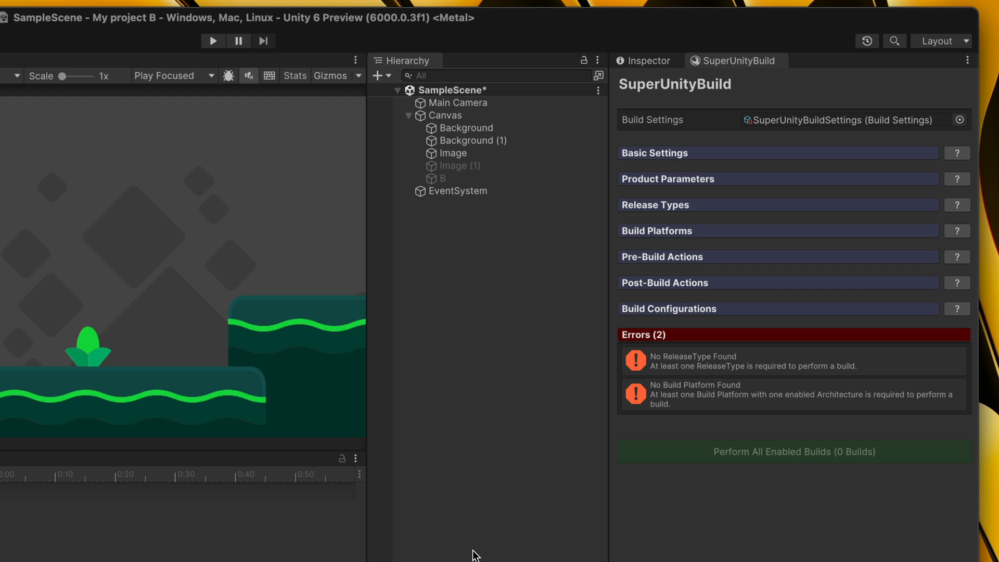
pyautogui.moveTo(471, 547)
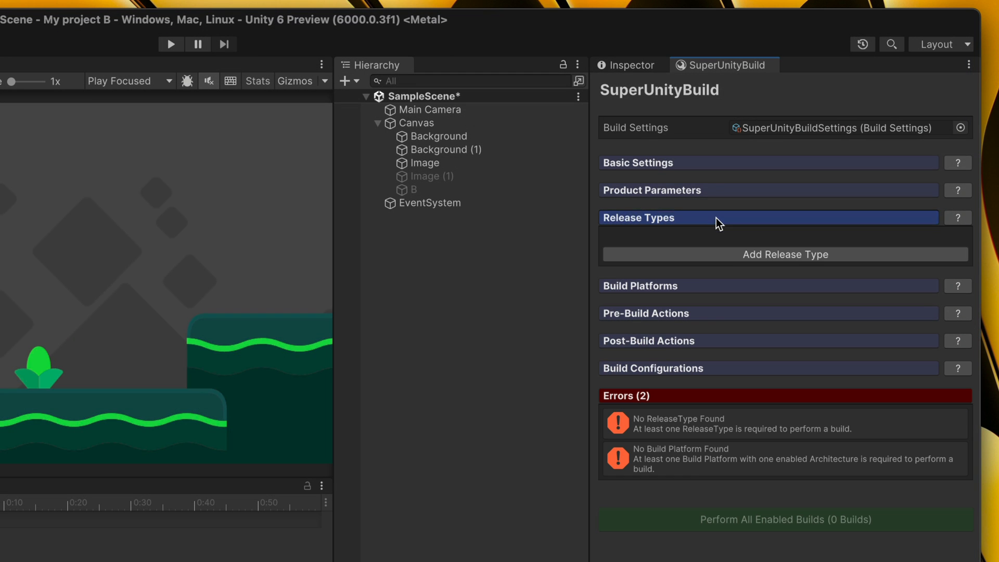
# Add a release type named Tester with Custom Defines set to TESTER
pyautogui.click(784, 254)
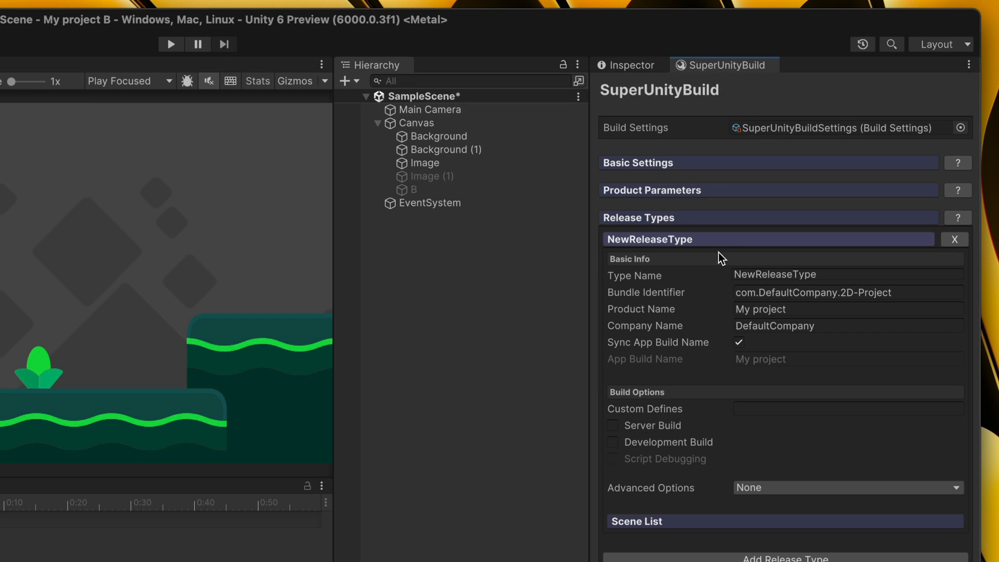
pyautogui.write('Te')
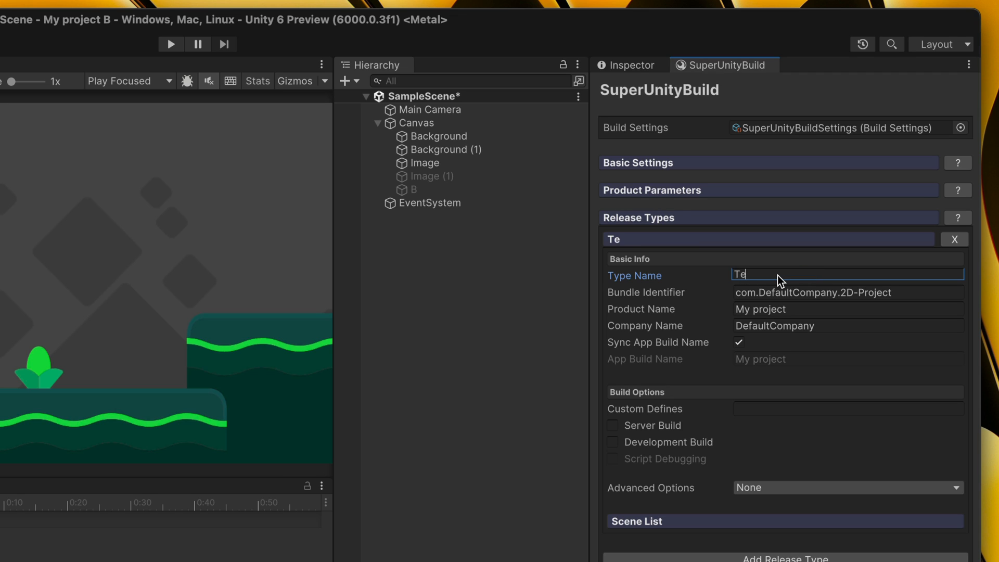
pyautogui.write('ster')
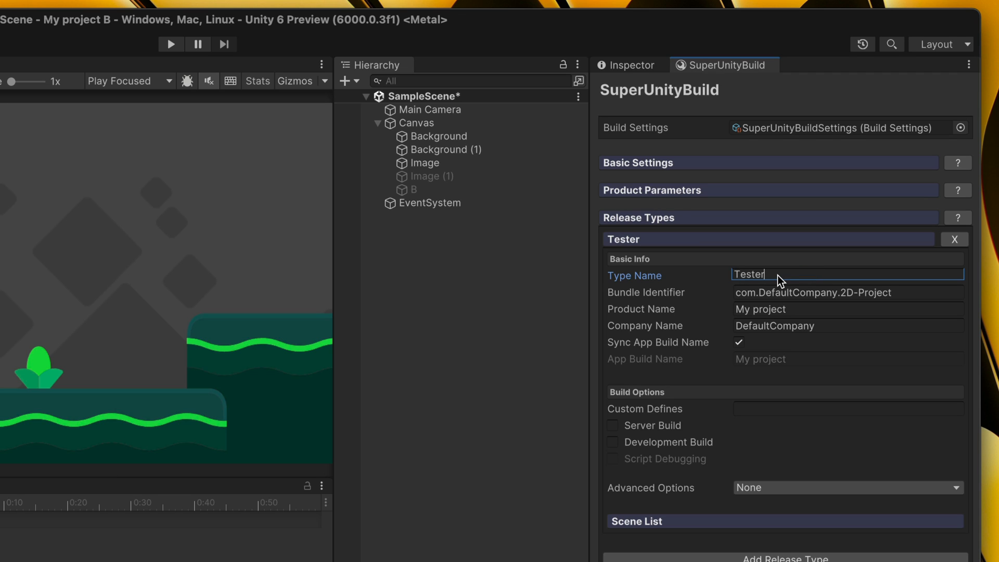
pyautogui.write('TES')
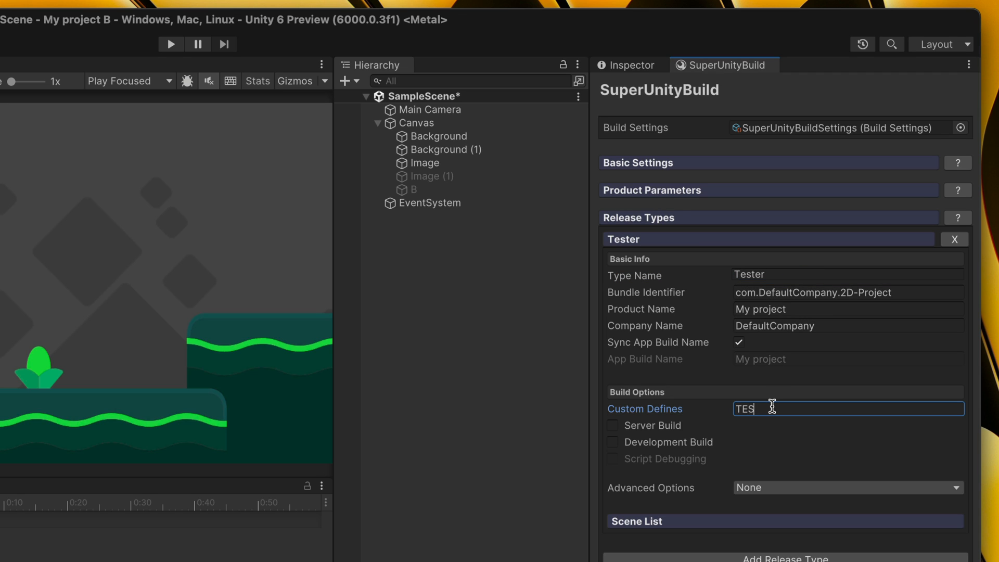
# Mark Tester as a Development Build, add SampleScene to its scenes, and add another release type
pyautogui.click(612, 442)
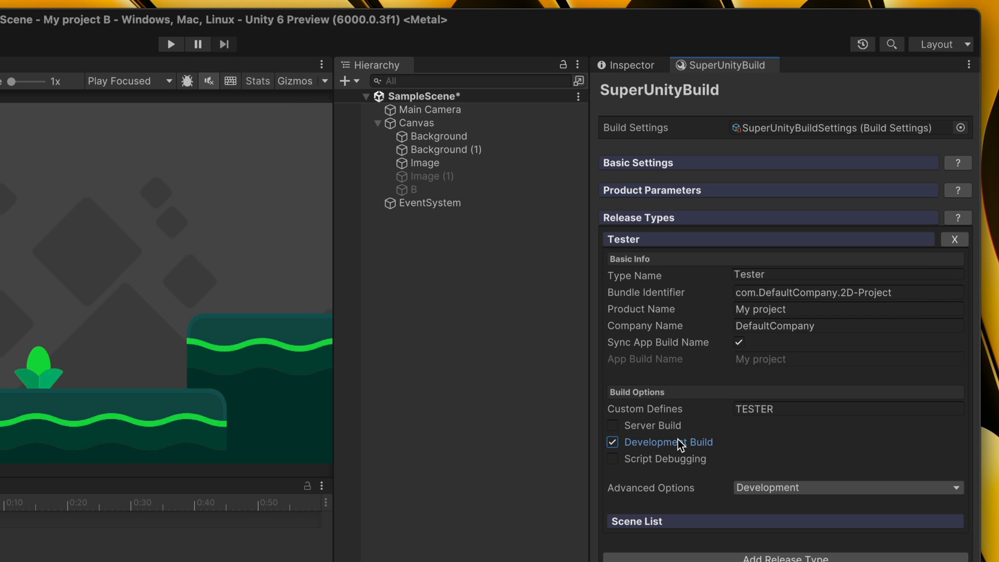
pyautogui.scroll(-3)
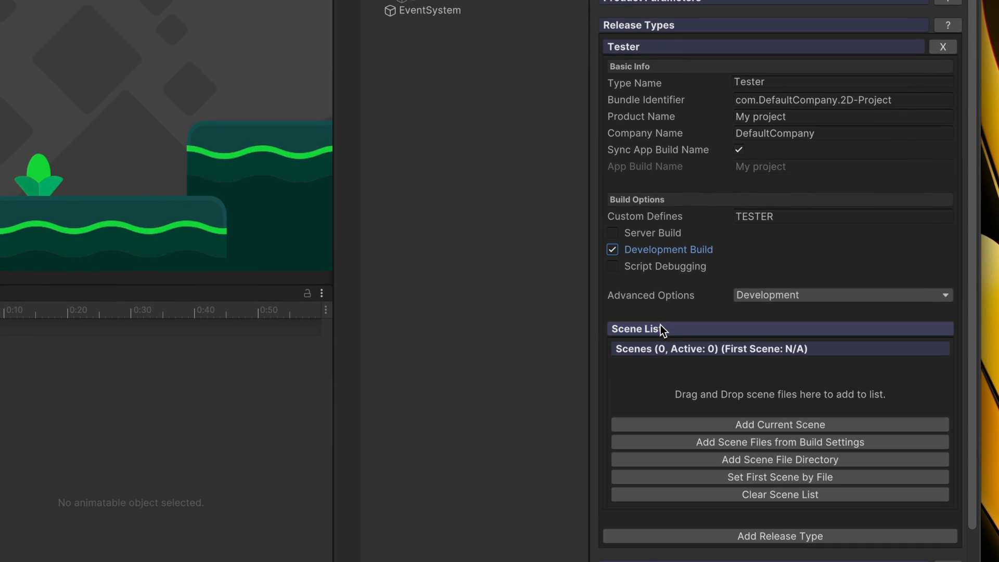
pyautogui.click(779, 425)
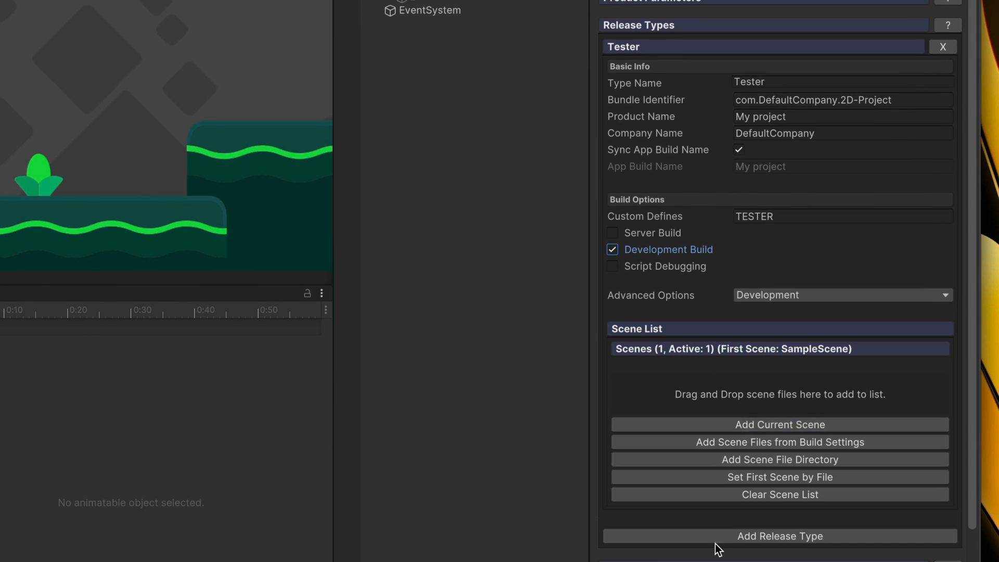
pyautogui.click(780, 535)
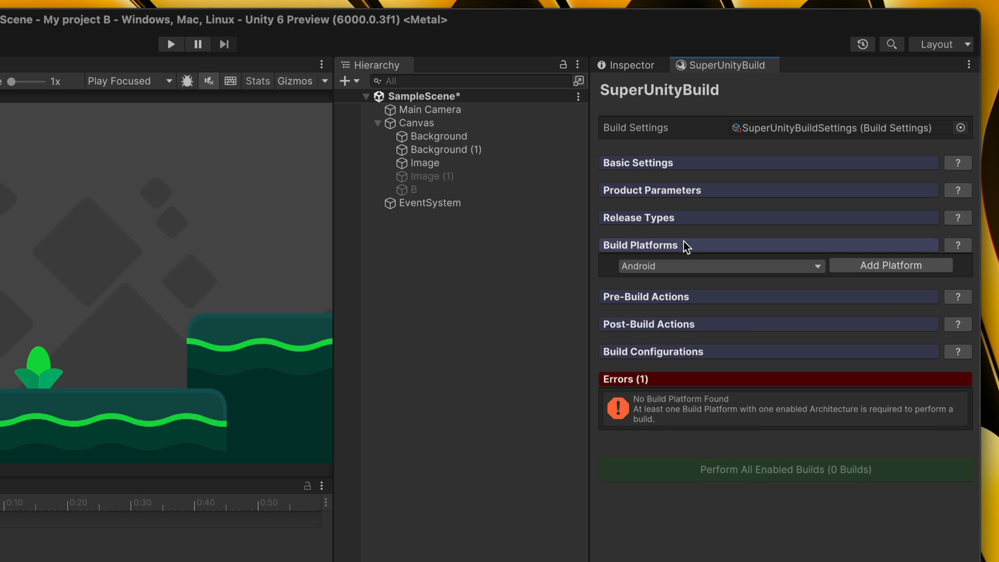
# Add macOS and PC as build platforms
pyautogui.click(720, 266)
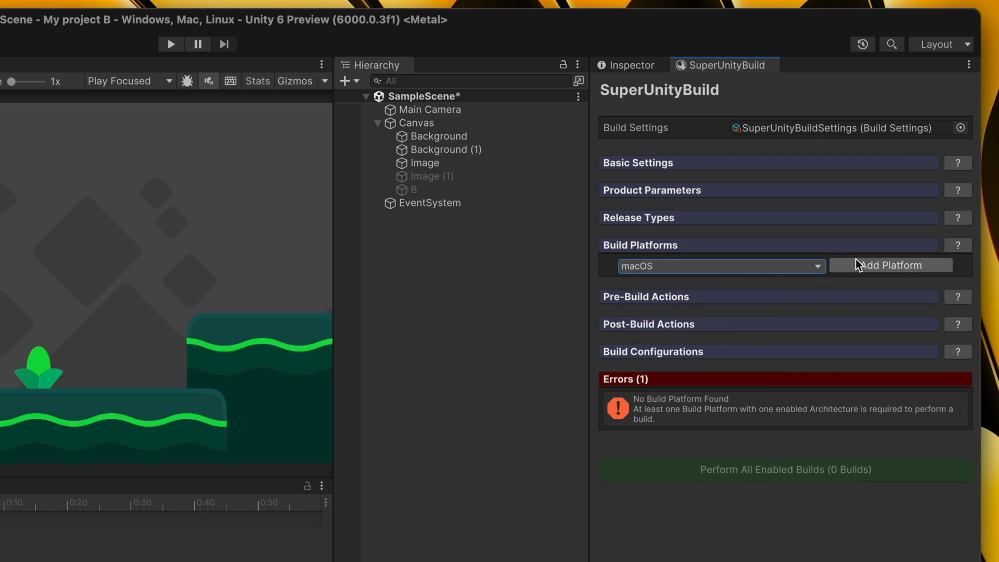
pyautogui.click(891, 265)
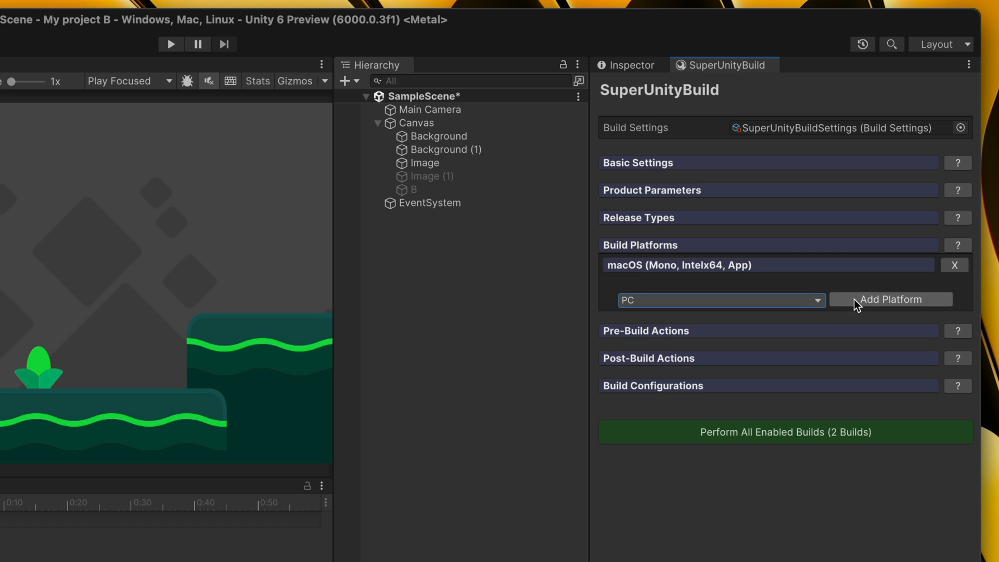
pyautogui.click(890, 298)
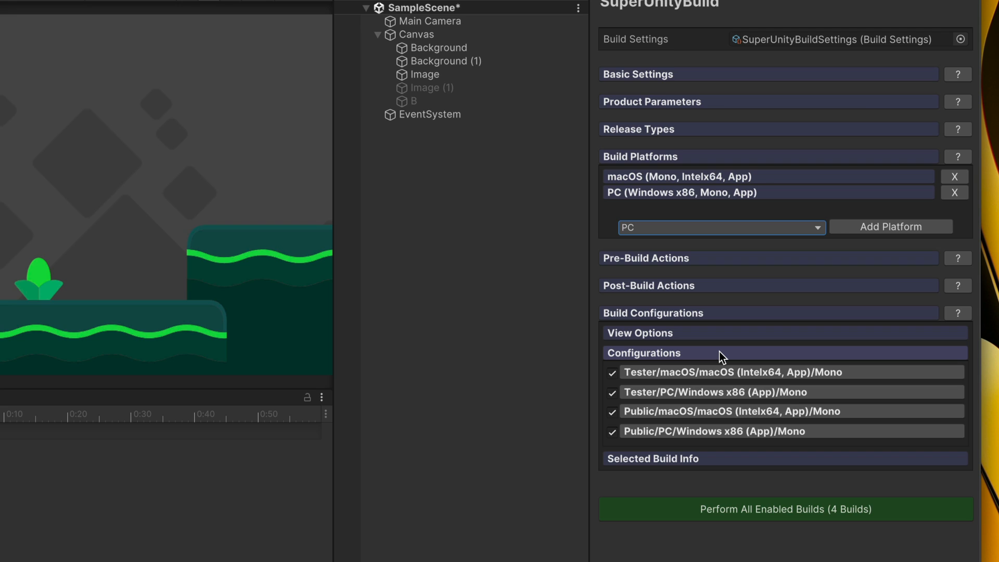
pyautogui.moveTo(618, 379)
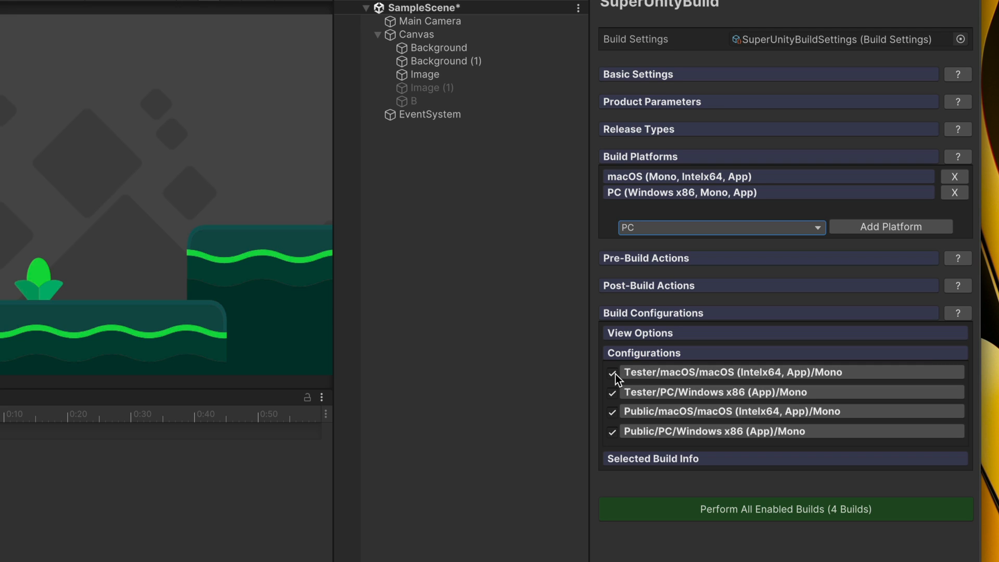
# Untick the Tester/macOS configuration and perform all three enabled builds
pyautogui.click(612, 372)
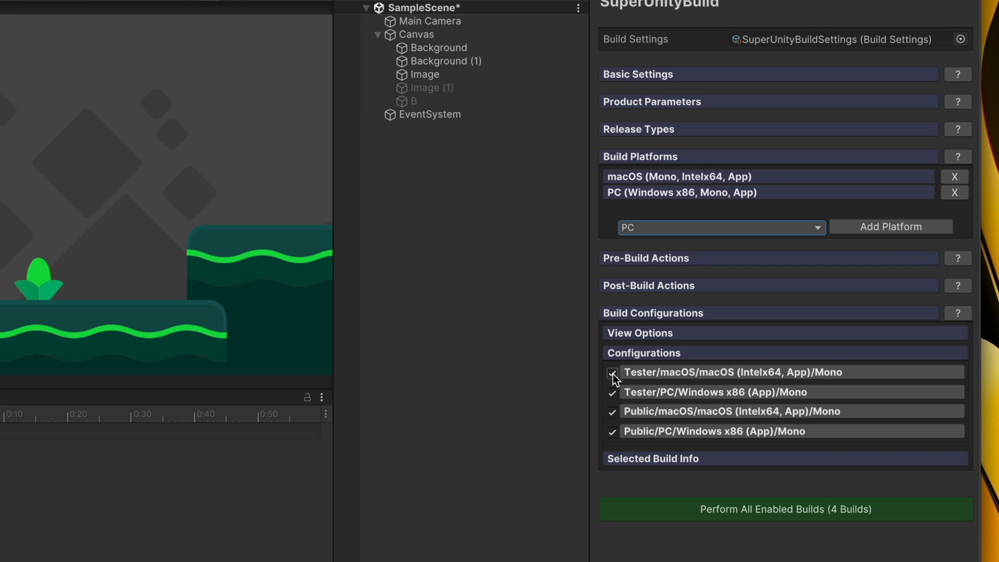
pyautogui.click(611, 372)
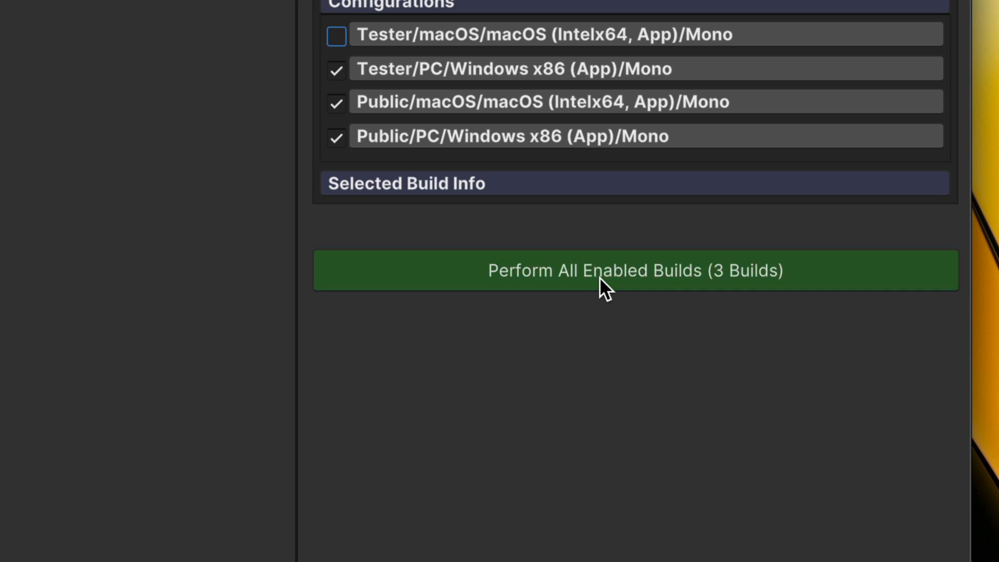
pyautogui.click(635, 270)
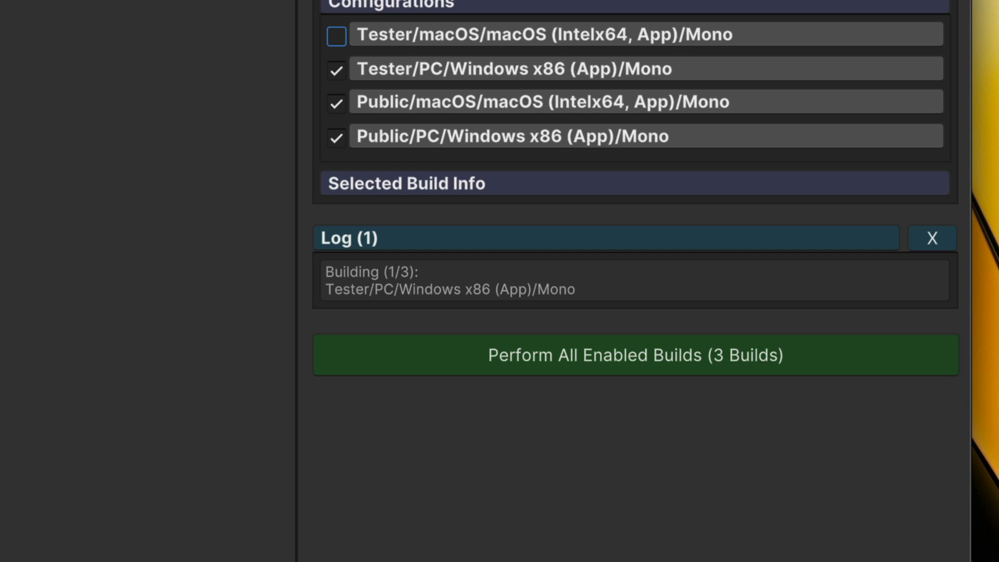